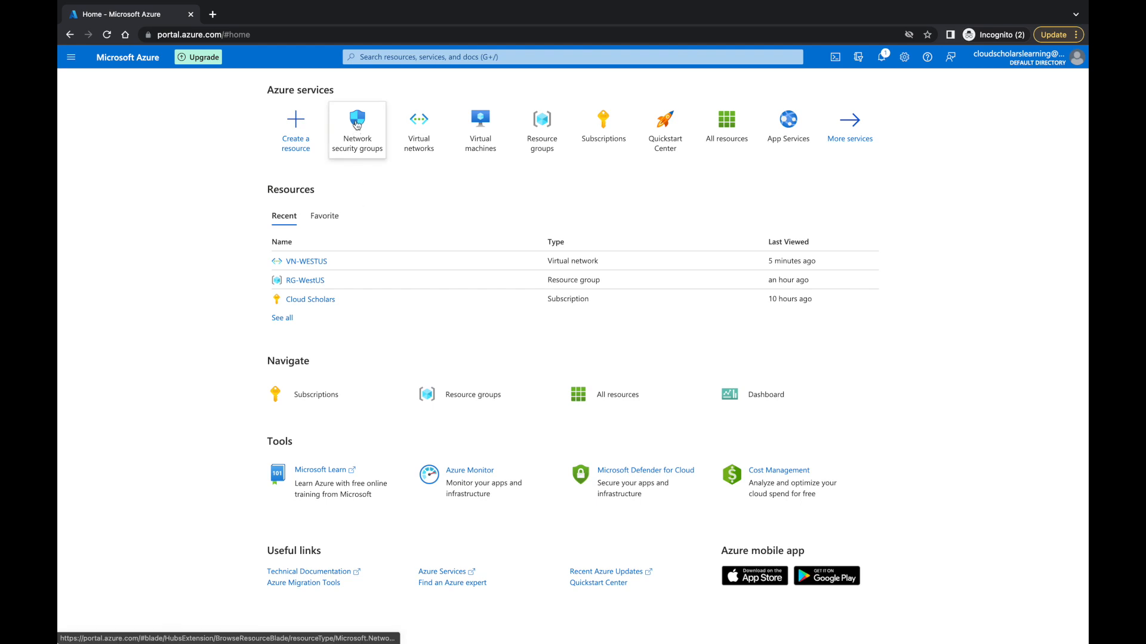
Step: Start a new network security group from the Network security groups list
left_click(357, 130)
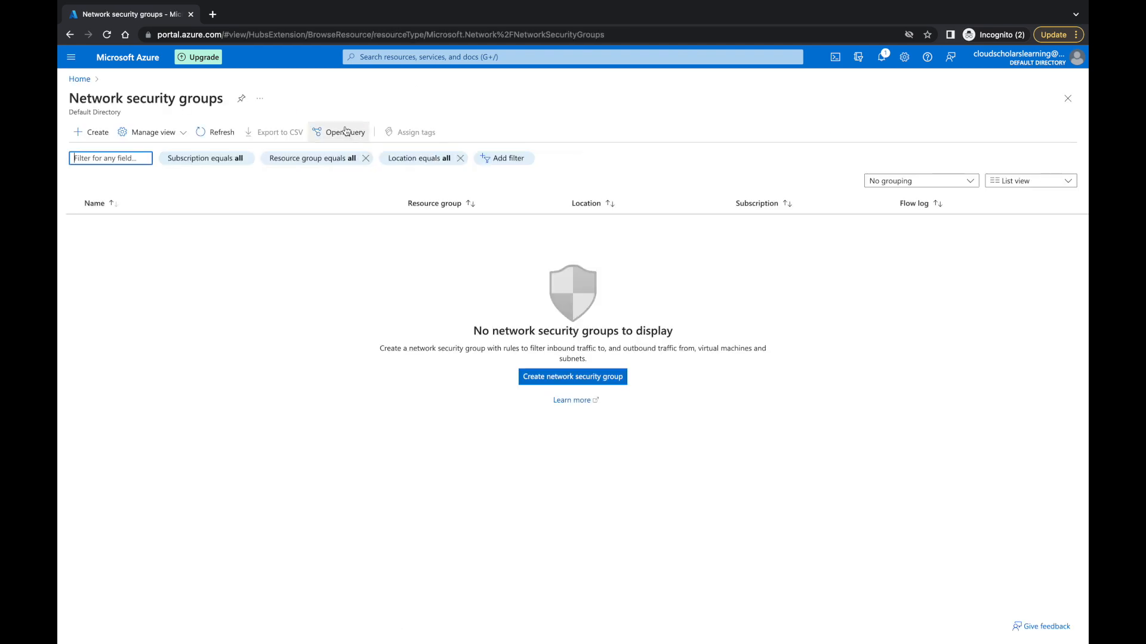
left_click(572, 376)
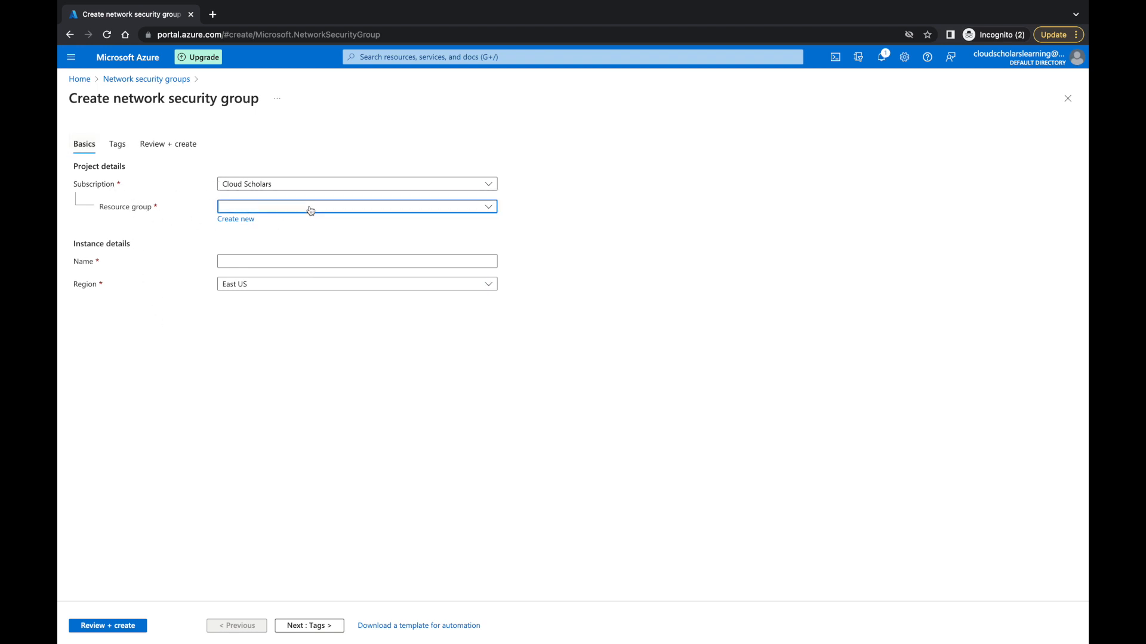
Step: Place the new security group in RG-WestUS (West US 3) and name it NSG-VirtualMachines
left_click(356, 206)
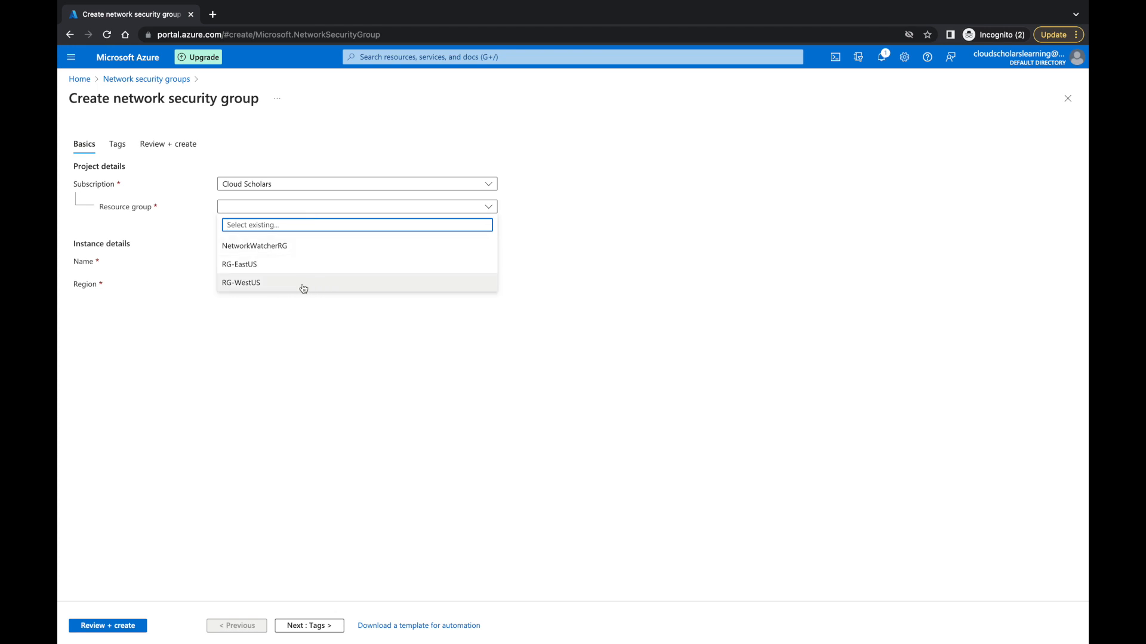
left_click(240, 283)
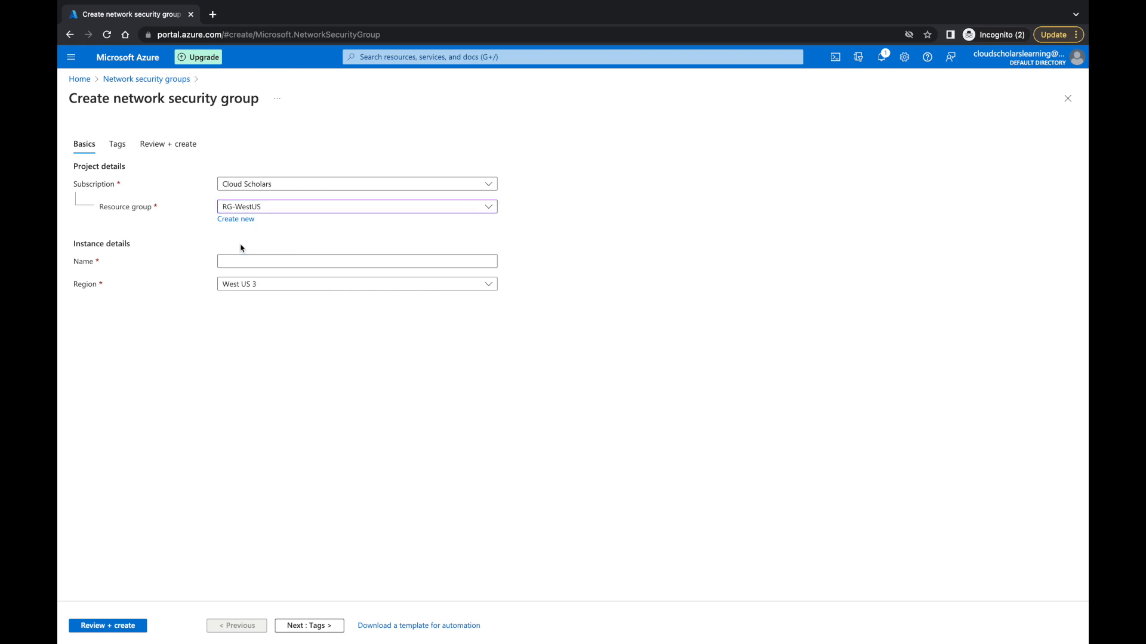
left_click(357, 261)
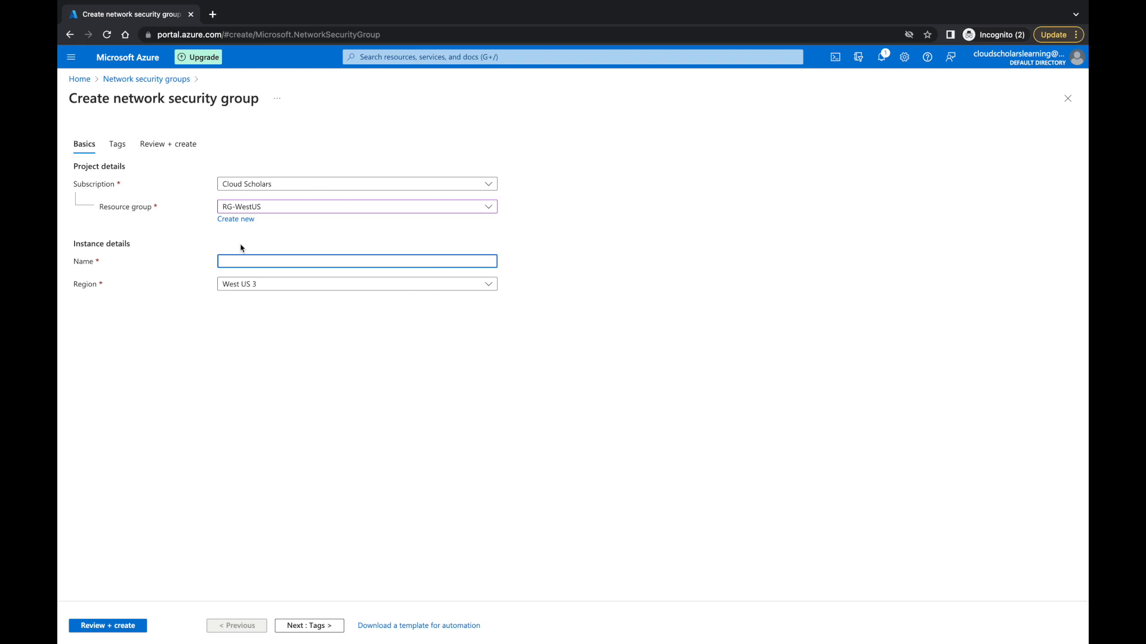
type("NSG")
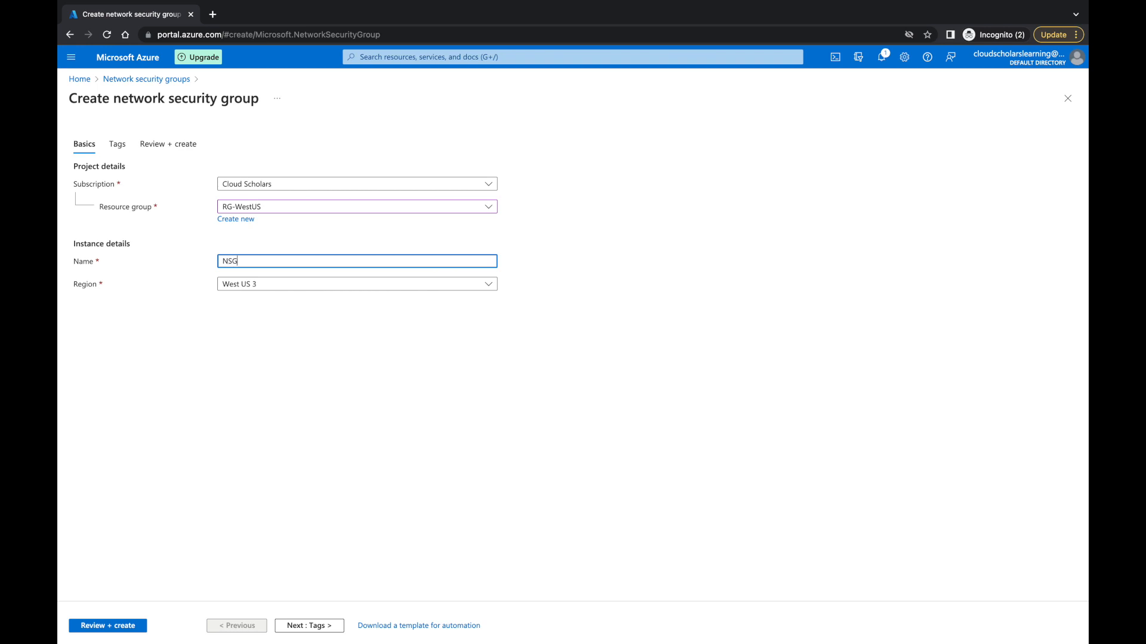
type("-")
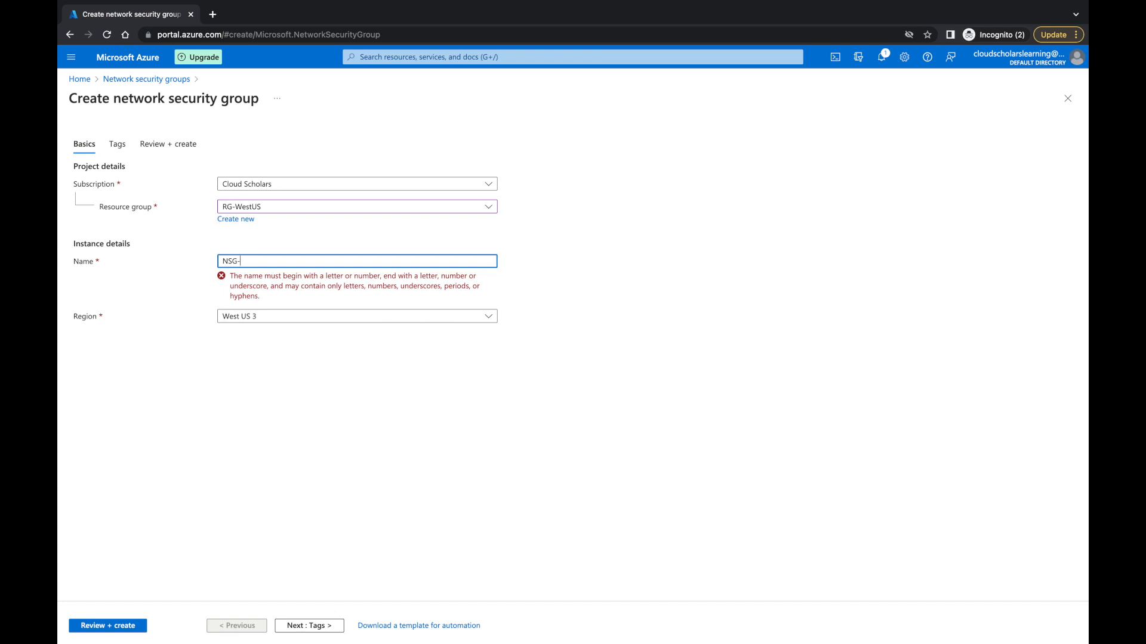
type("VirtualMachines")
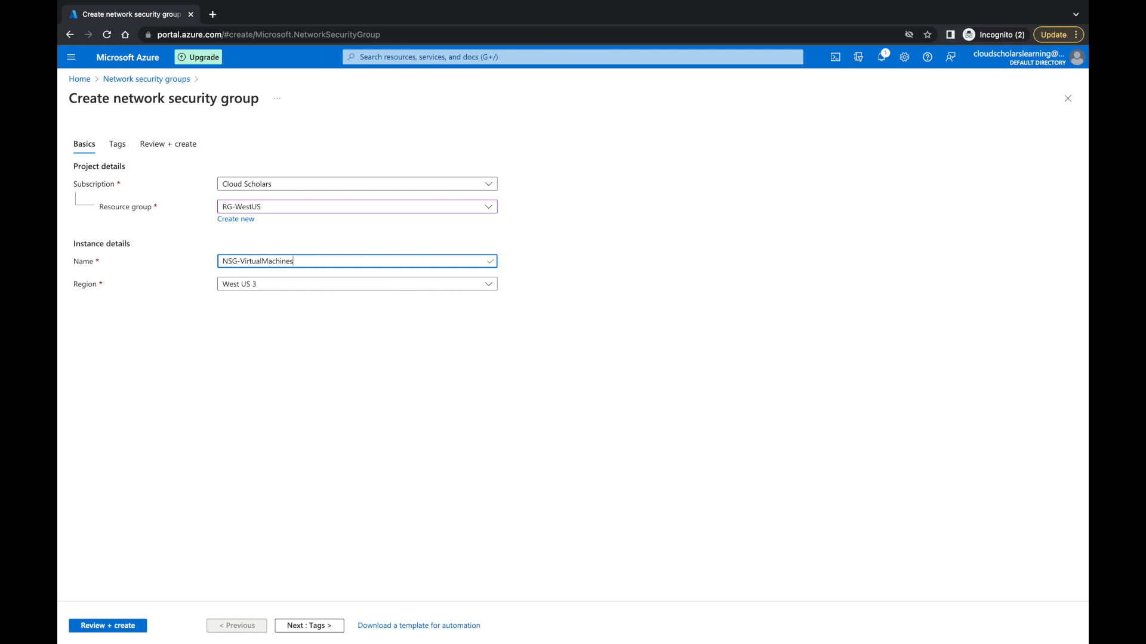
mouse_move(257, 320)
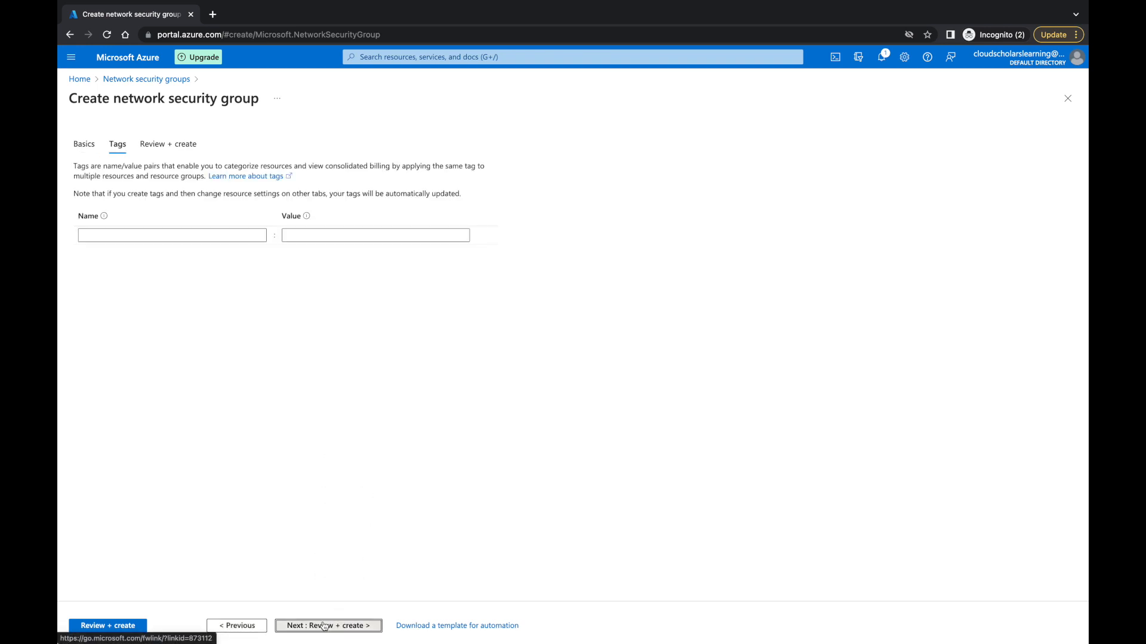
Step: Review and create NSG-VirtualMachines, then return to the network security groups list after deployment
left_click(326, 625)
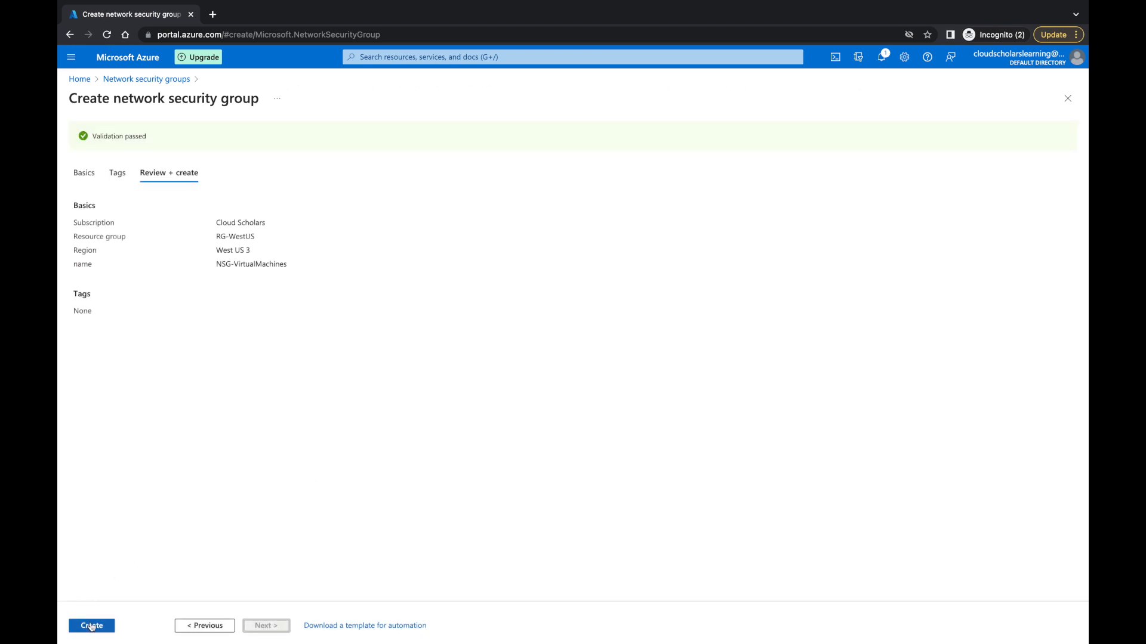
left_click(90, 626)
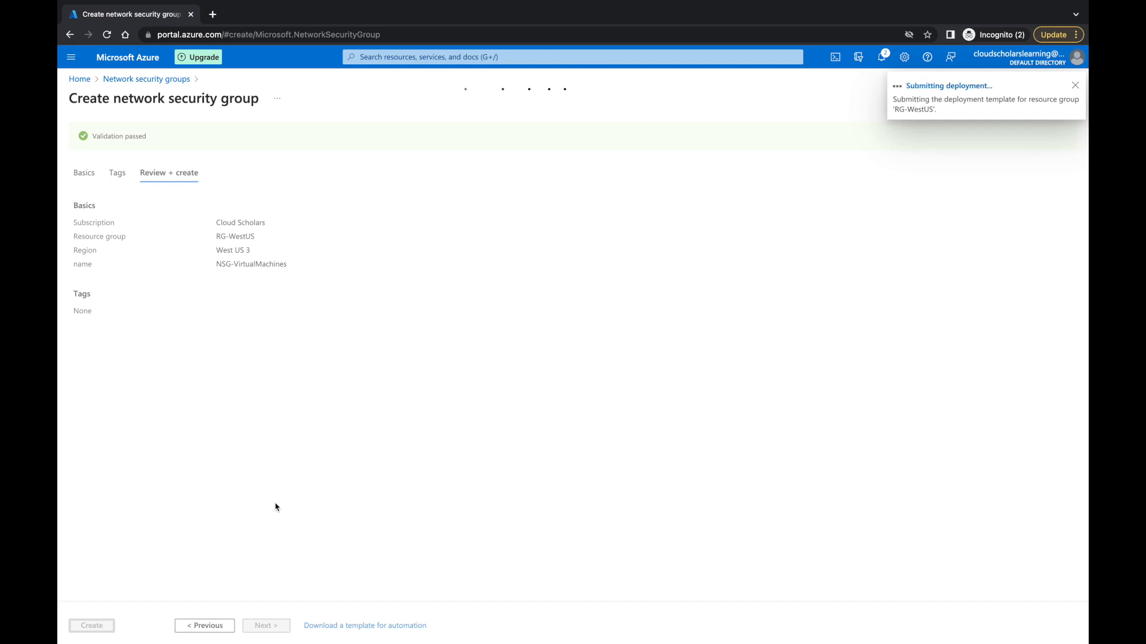
left_click(92, 626)
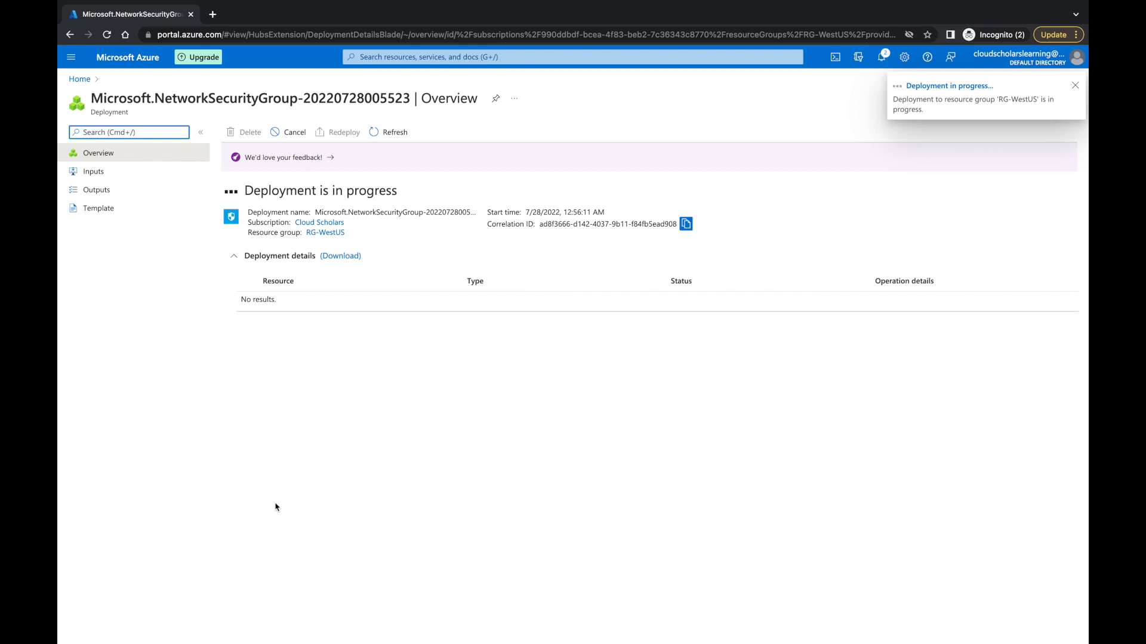
left_click(1074, 86)
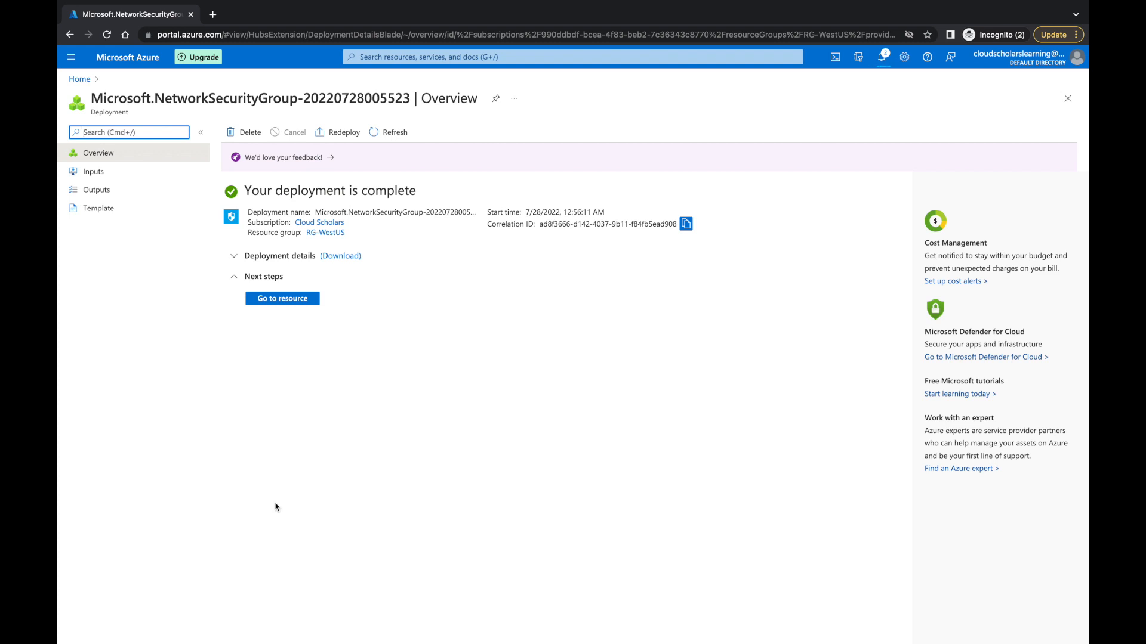
mouse_move(79, 78)
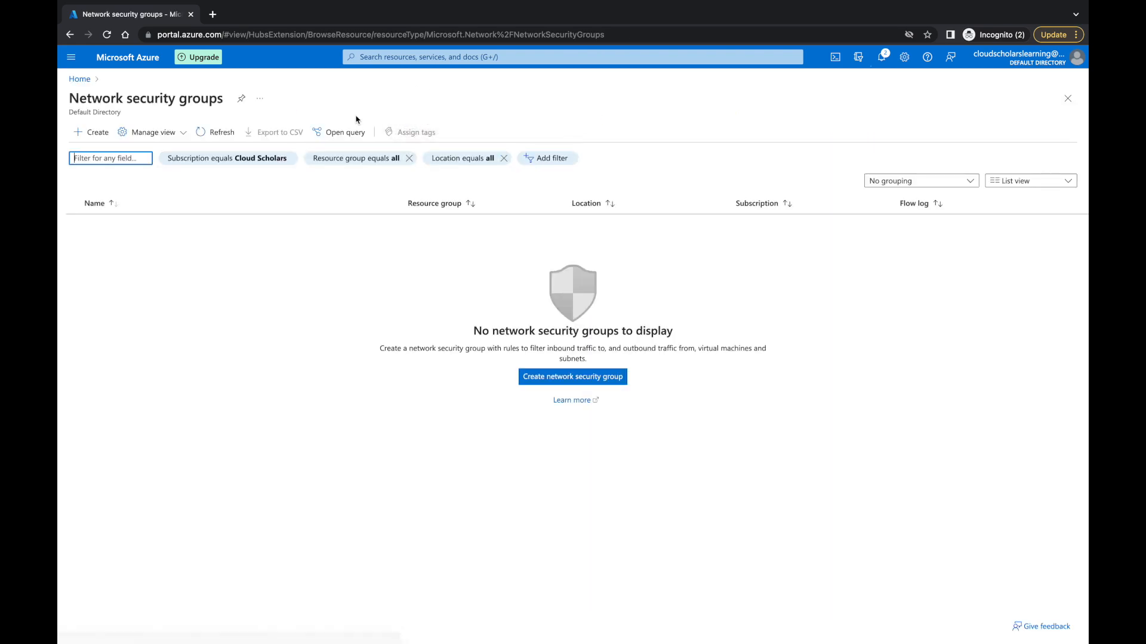
Step: Open NSG-VirtualMachines from the network security groups list to view its default rules
left_click(222, 133)
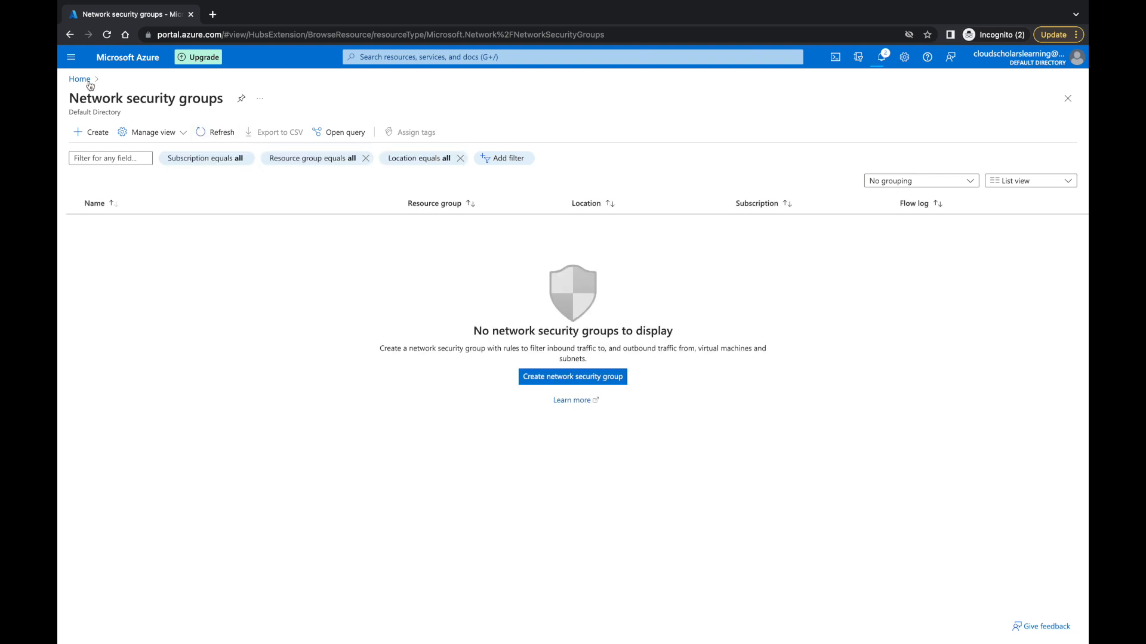
left_click(79, 79)
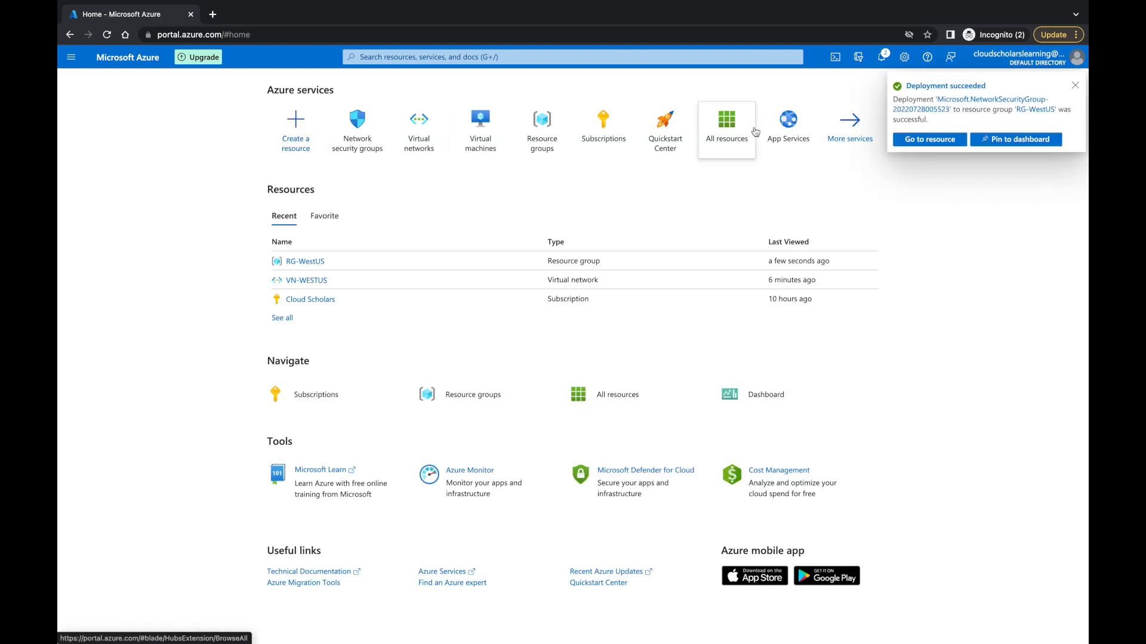
left_click(929, 140)
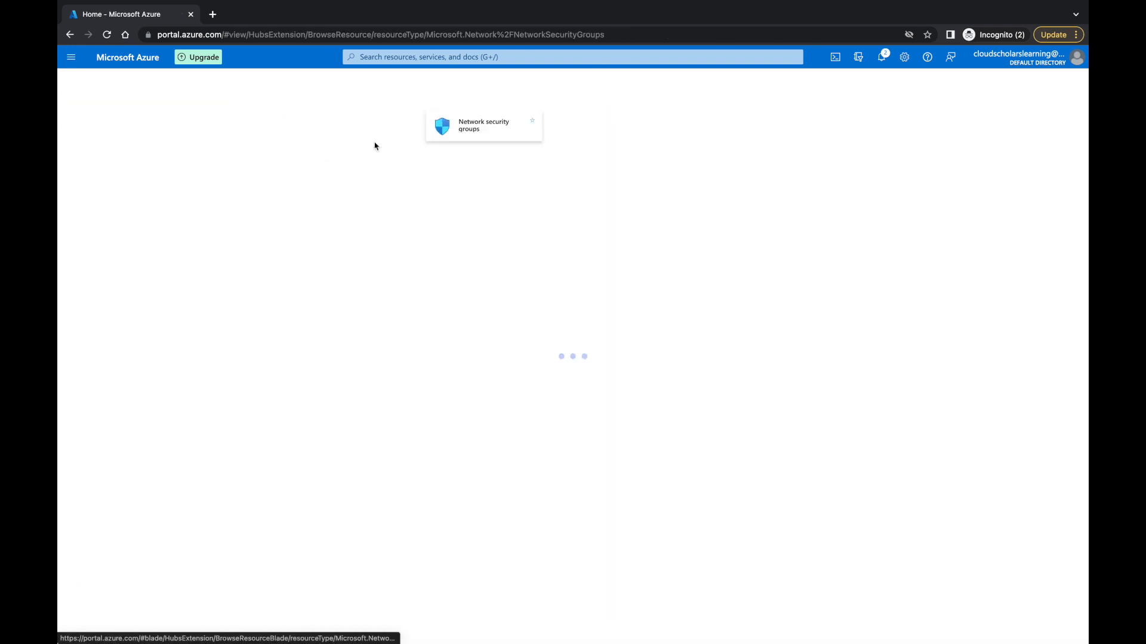
left_click(483, 125)
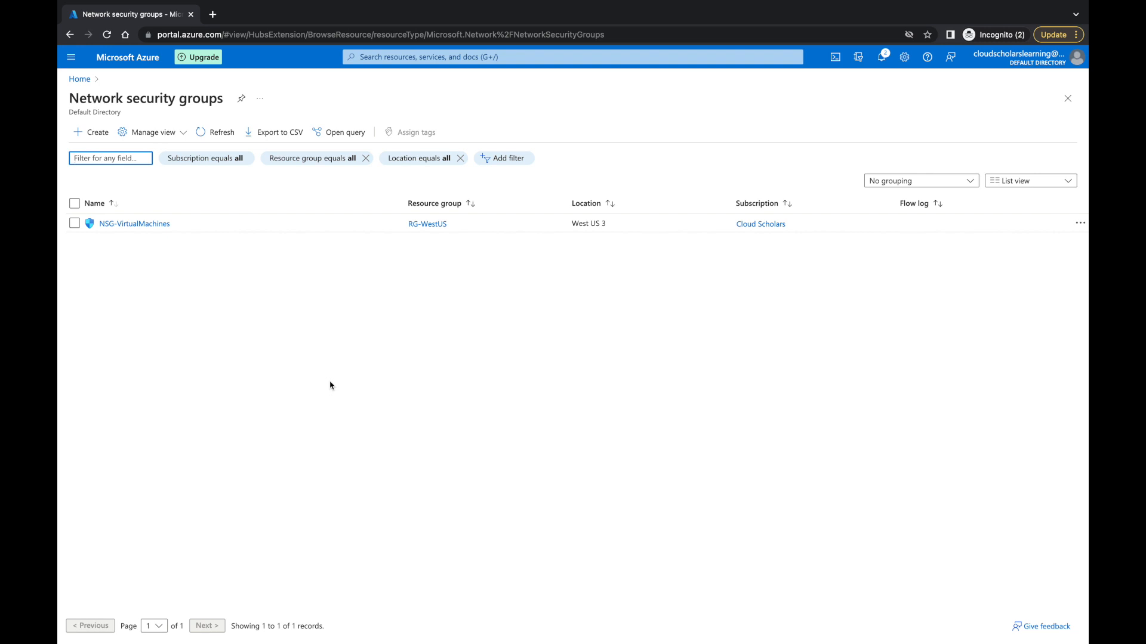
left_click(134, 223)
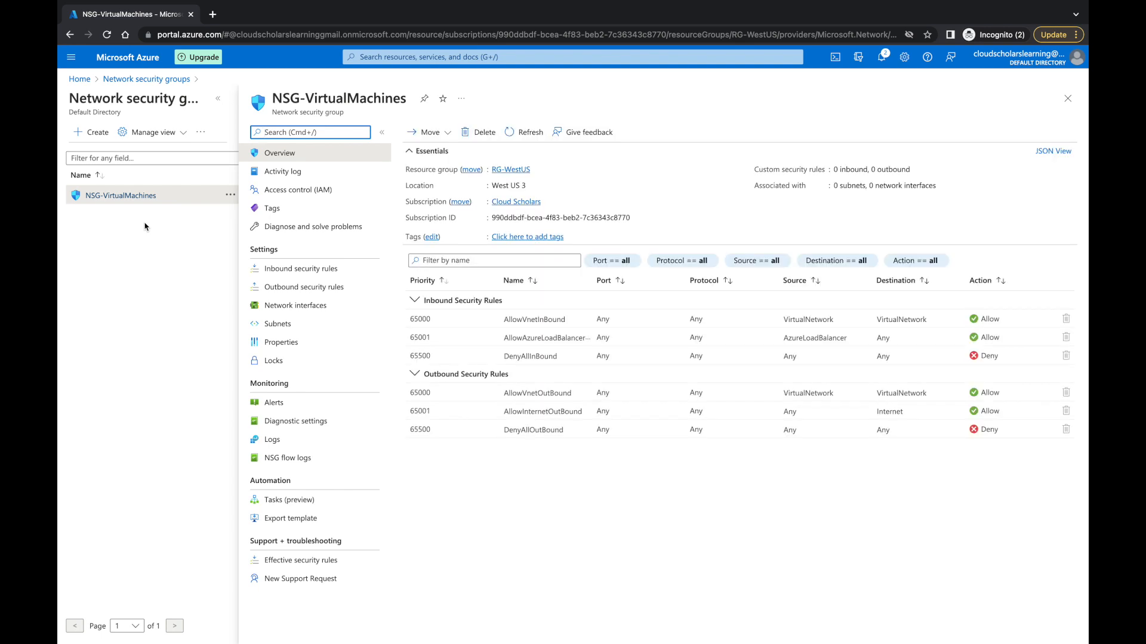
left_click(299, 269)
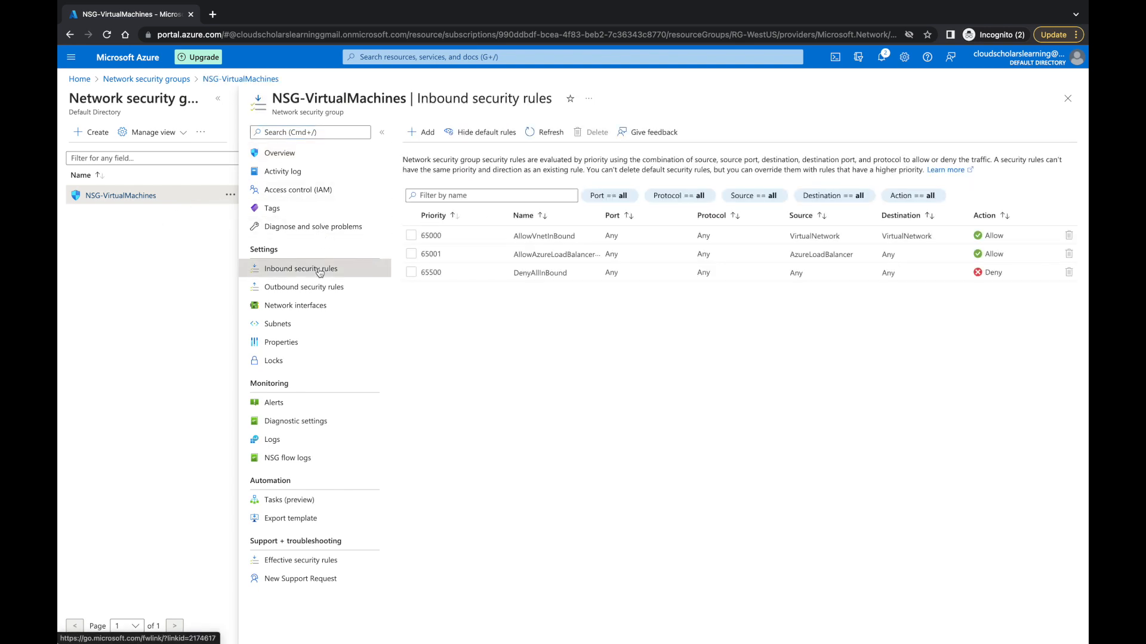
mouse_move(516, 249)
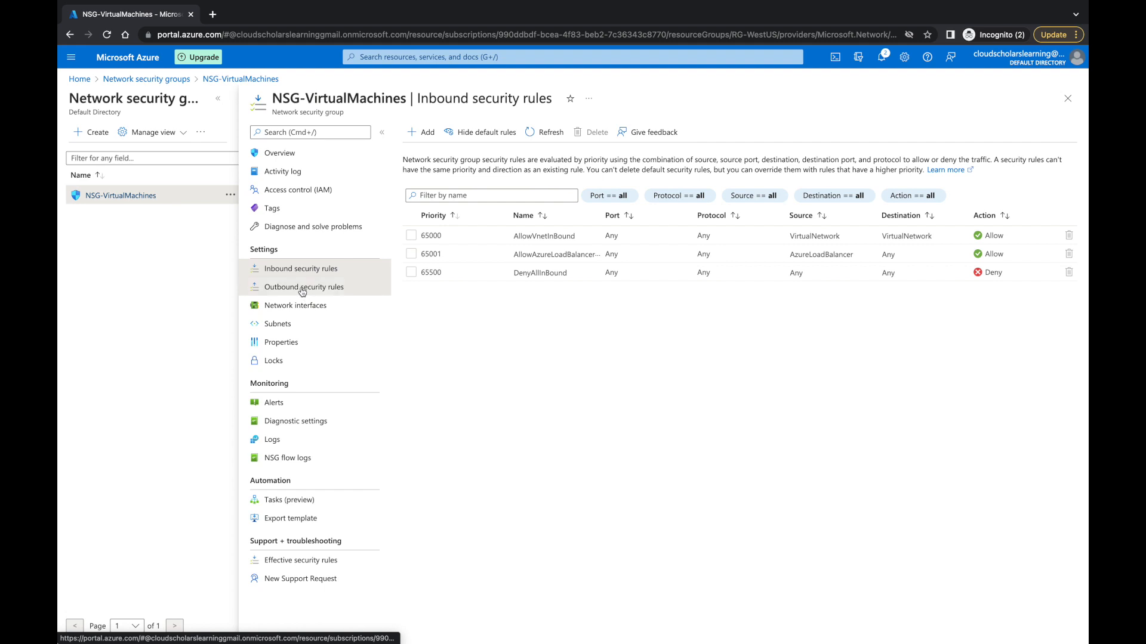
left_click(303, 286)
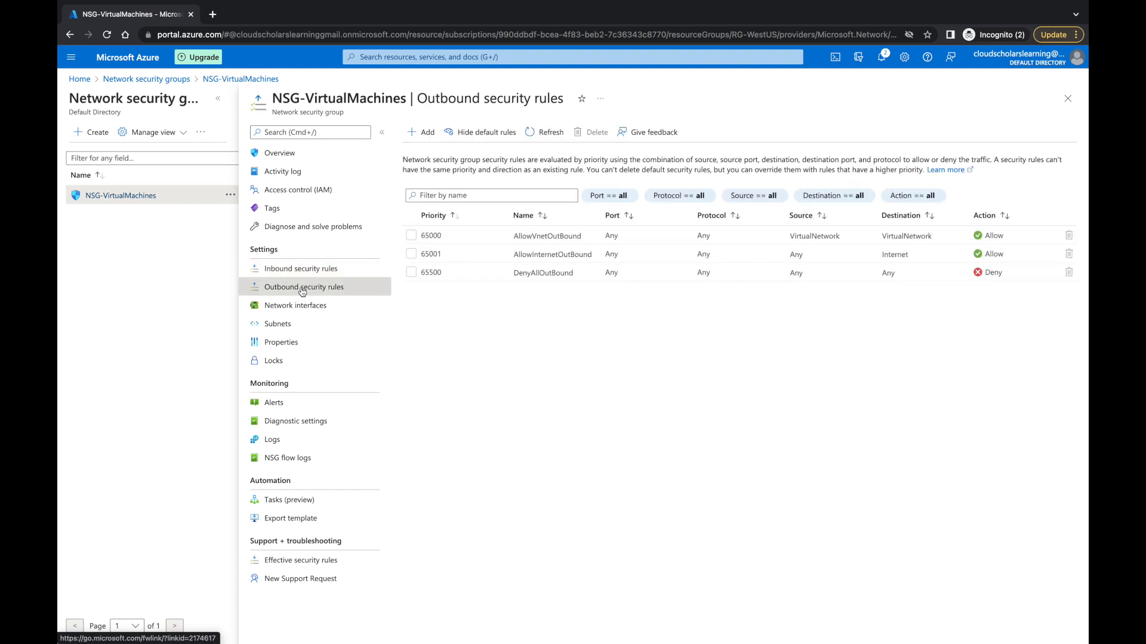
left_click(280, 153)
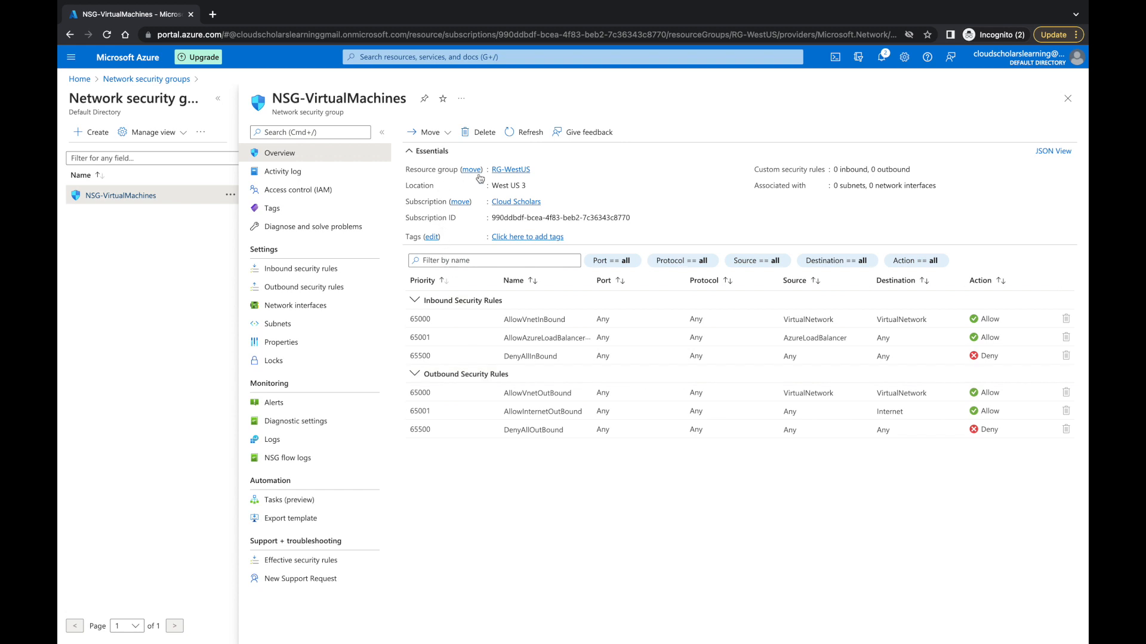
mouse_move(473, 191)
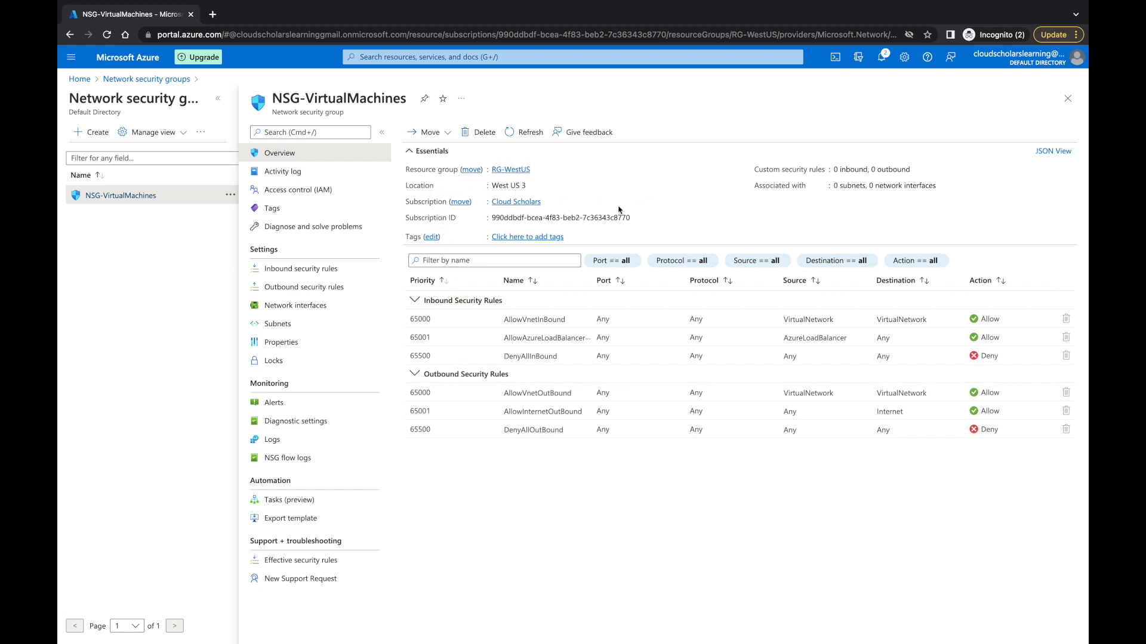
mouse_move(697, 206)
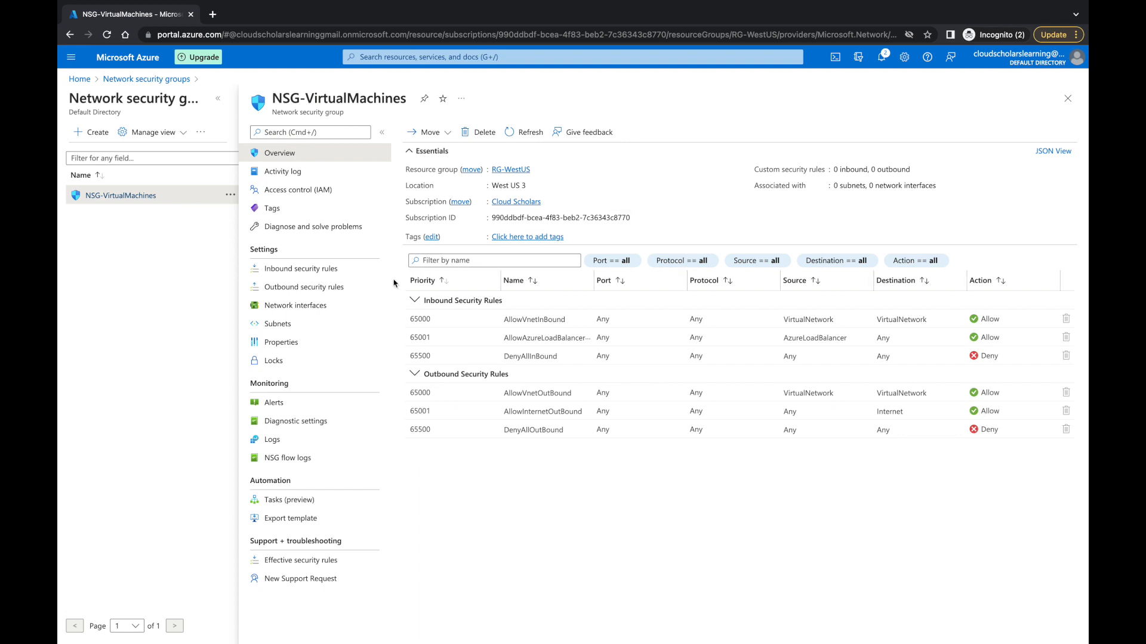
Step: Associate NSG-VirtualMachines with subnet SB-WESTUS-VM of virtual network VN-WESTUS and confirm
left_click(277, 323)
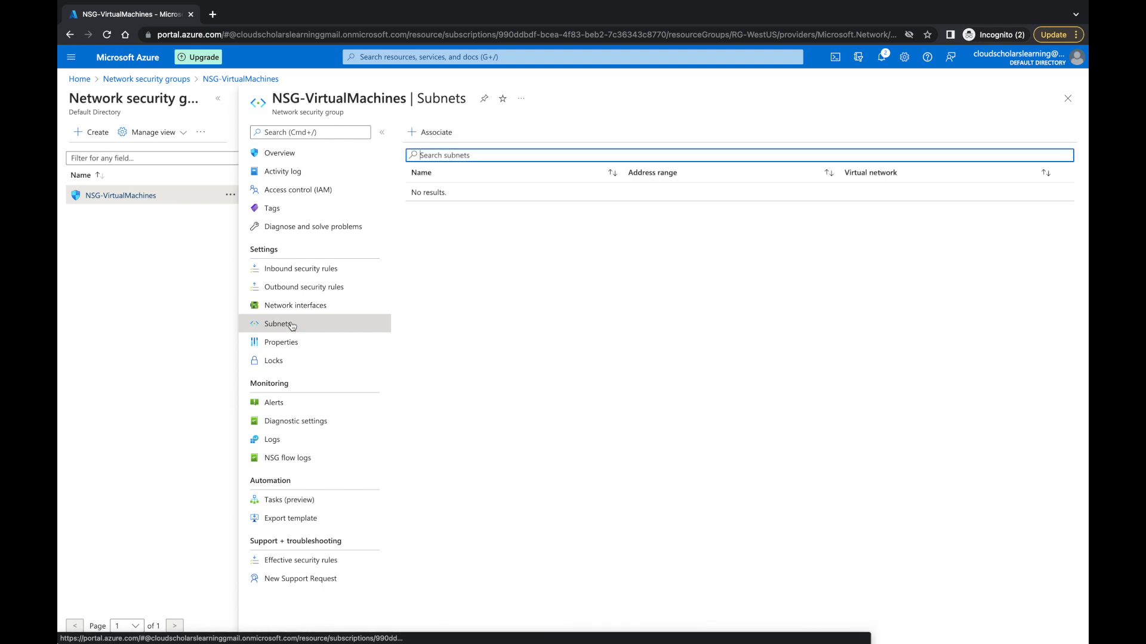
mouse_move(430, 132)
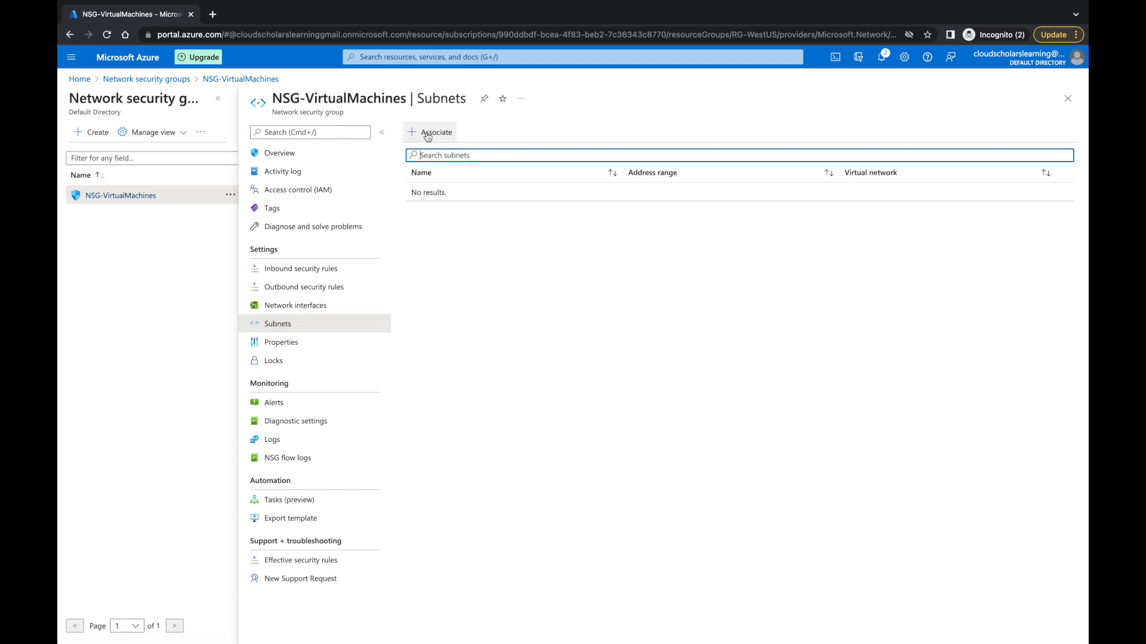
left_click(437, 132)
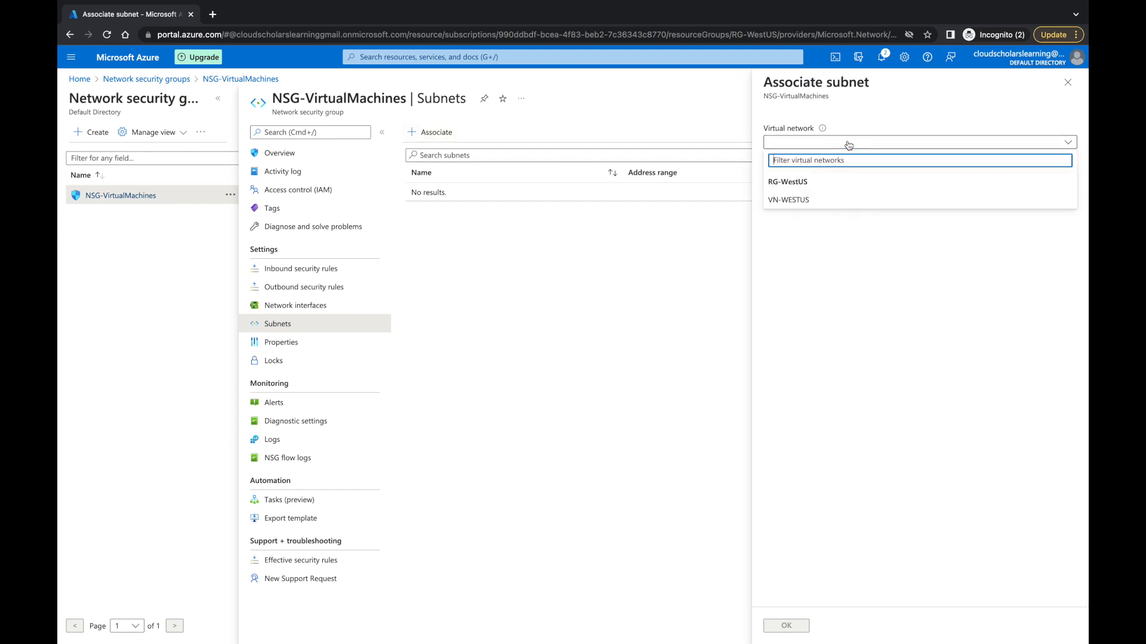
mouse_move(789, 199)
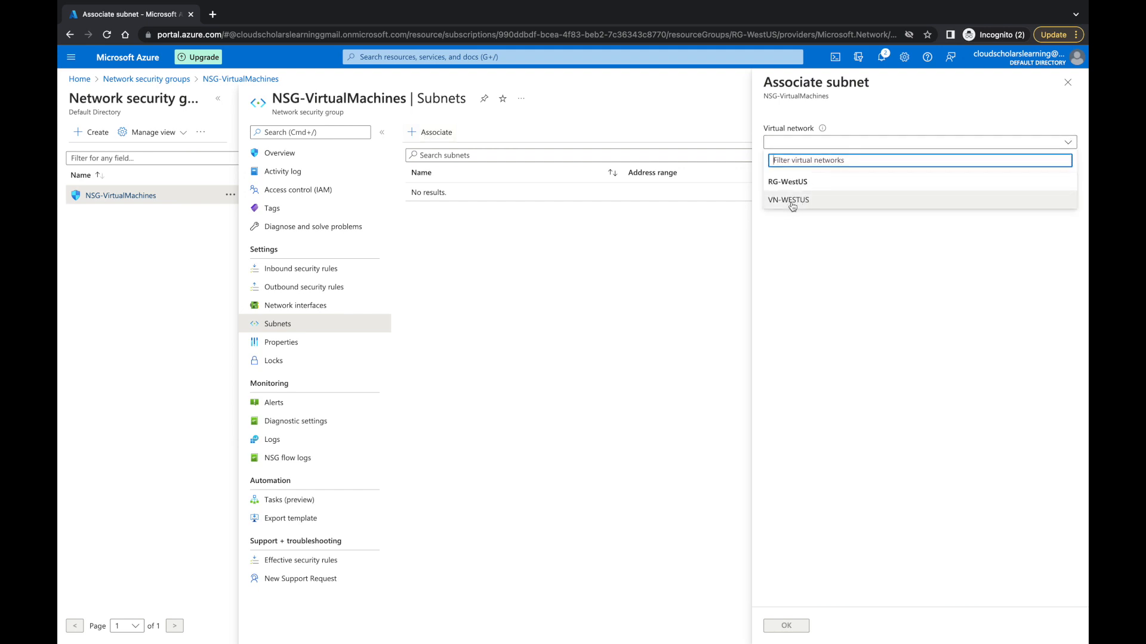
left_click(788, 200)
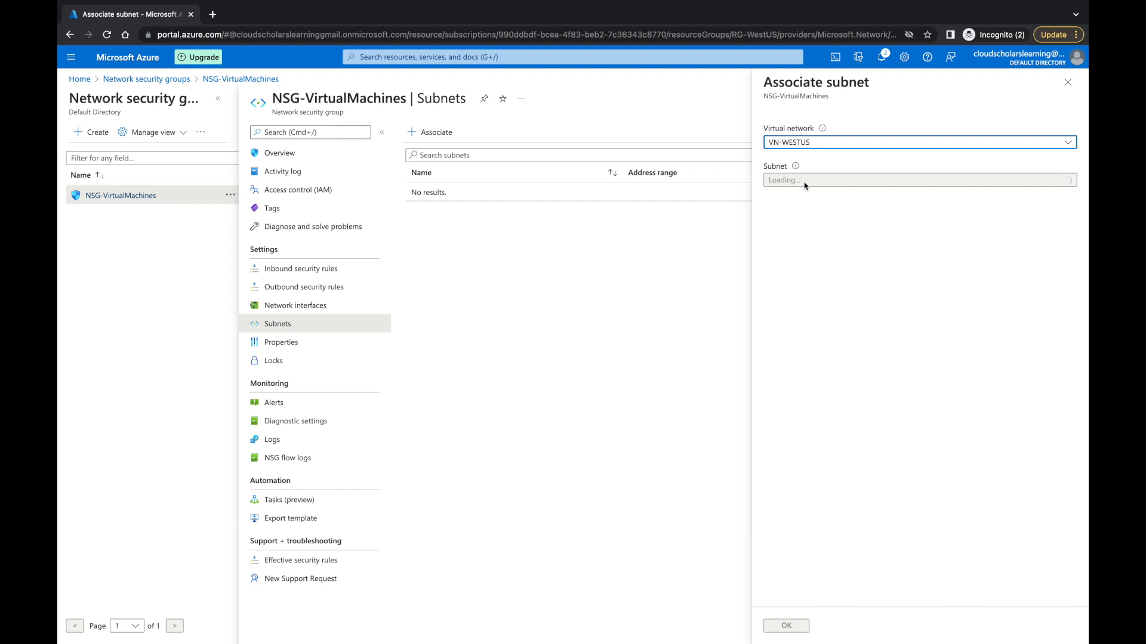
left_click(919, 180)
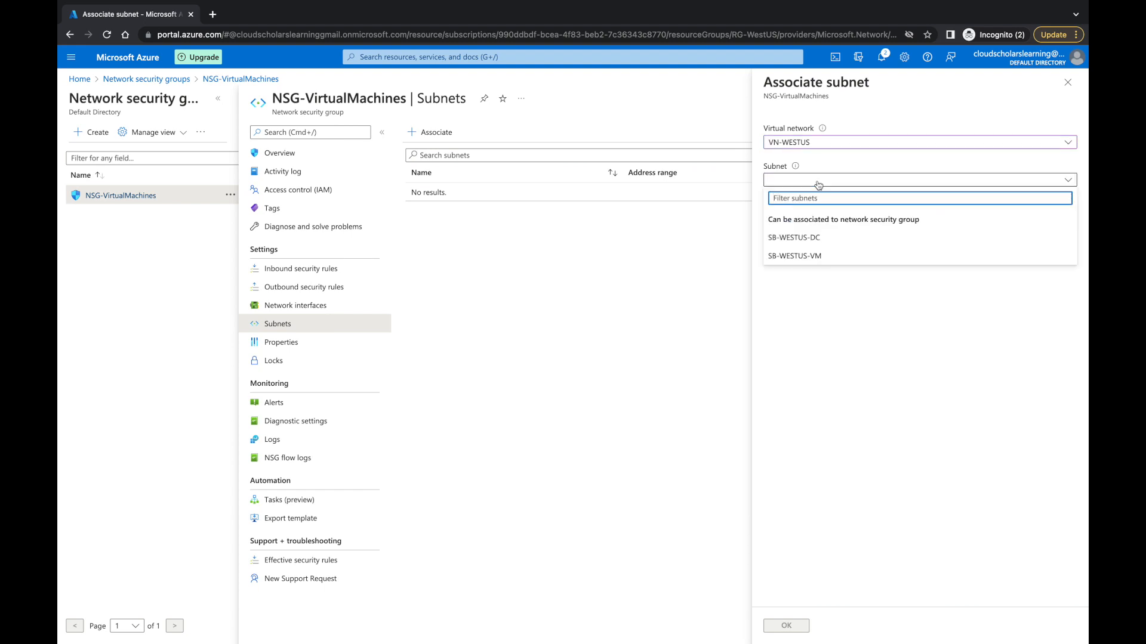
mouse_move(808, 255)
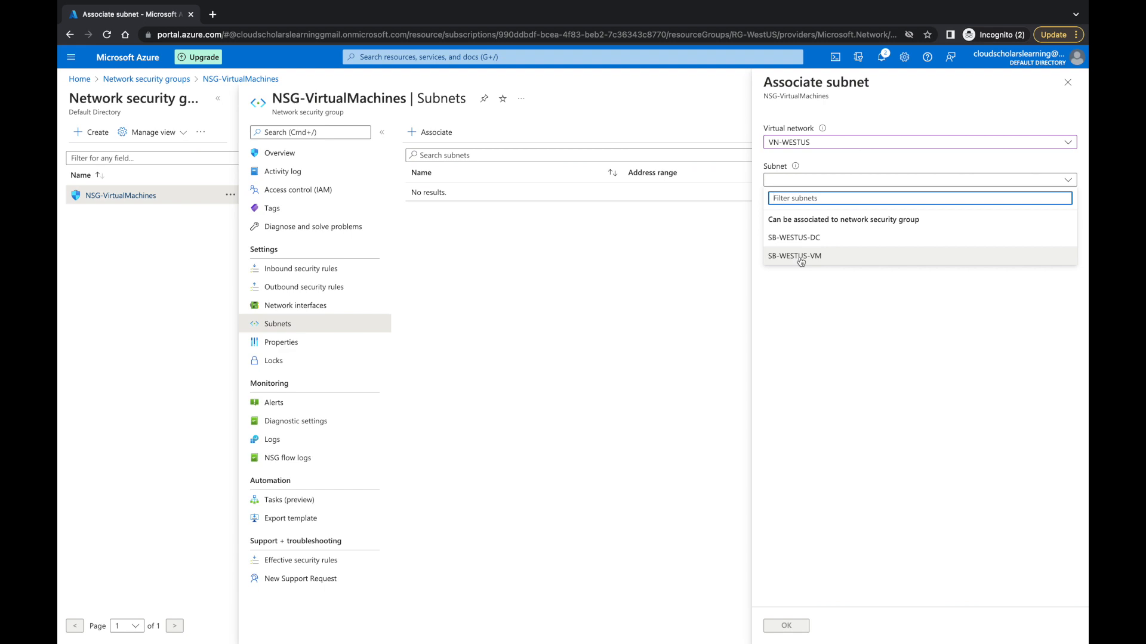
left_click(795, 255)
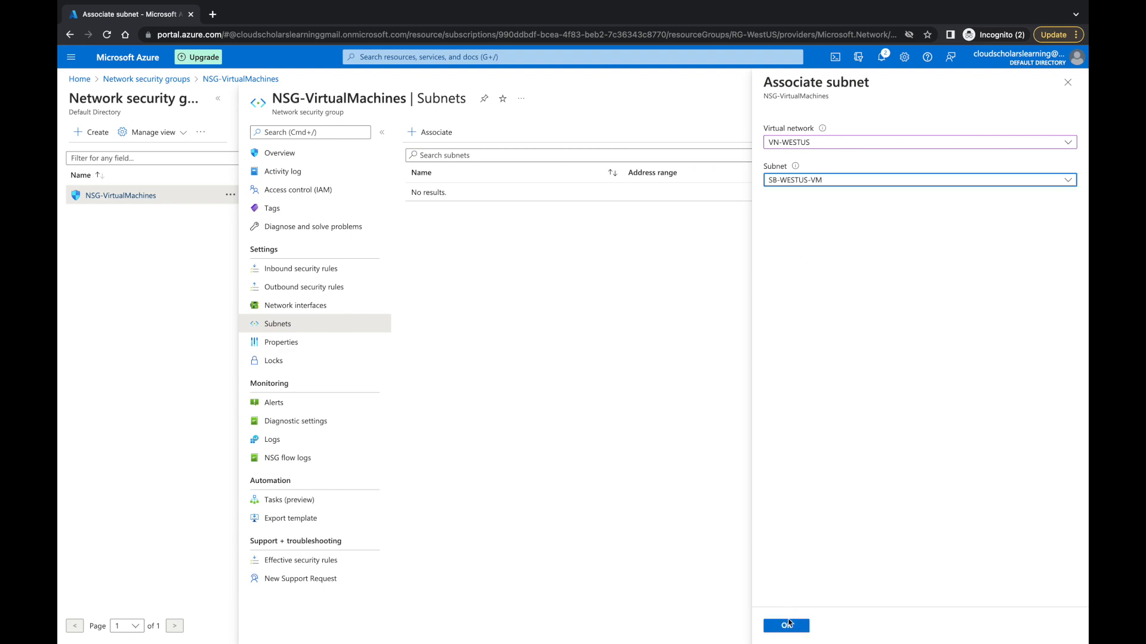
left_click(785, 625)
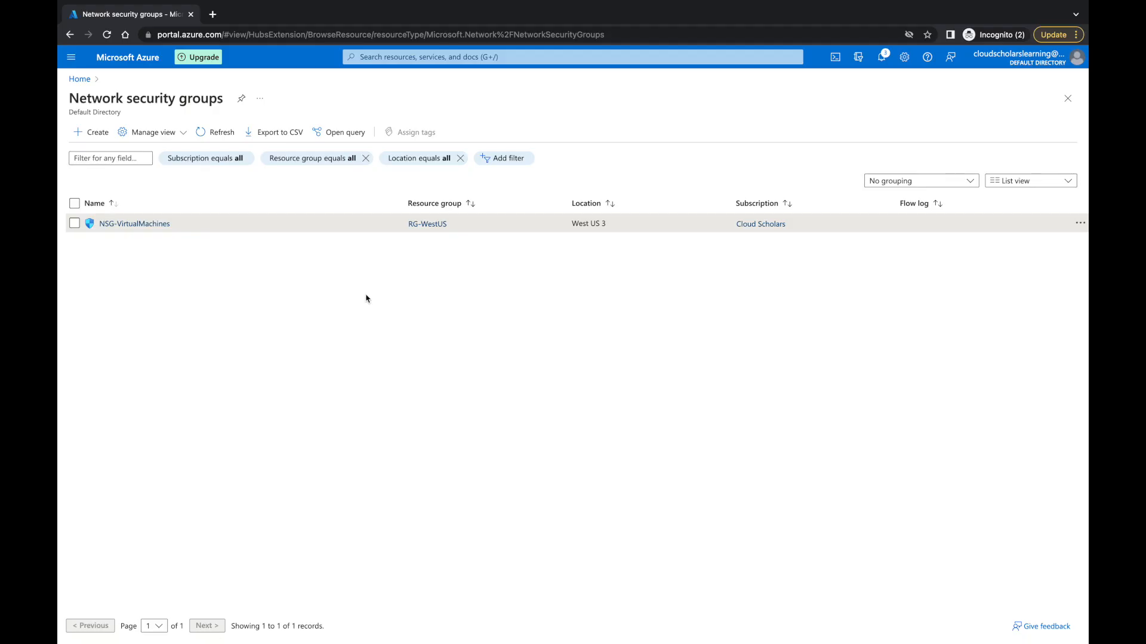
mouse_move(58, 207)
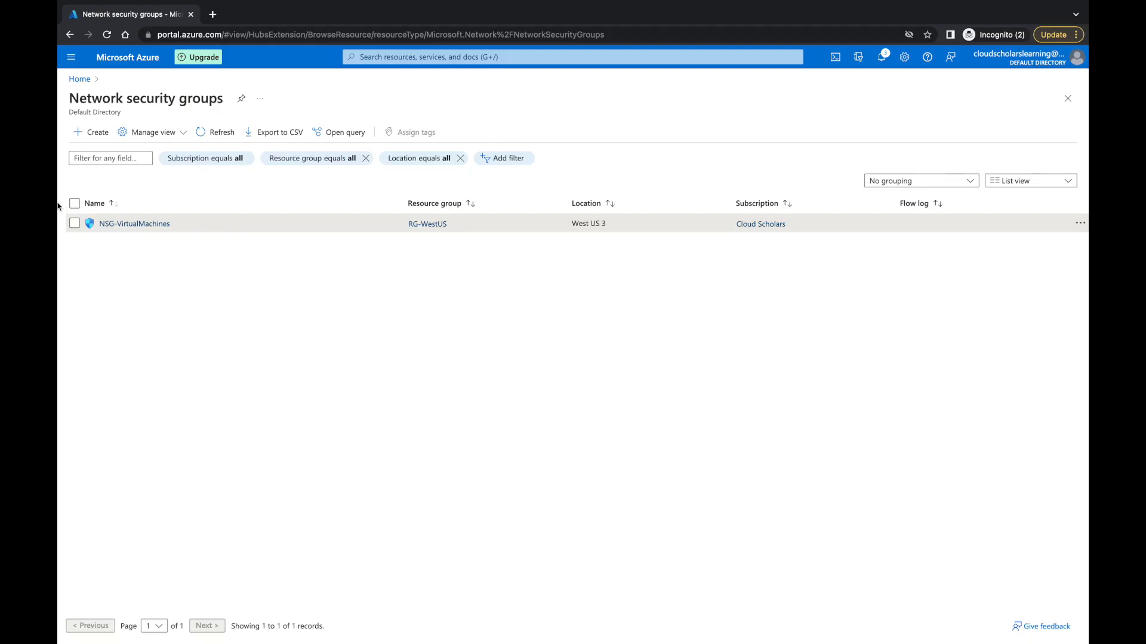
Step: Start a second security group in RG-WestUS (West US 3) named NSG-DomainControllers
left_click(90, 132)
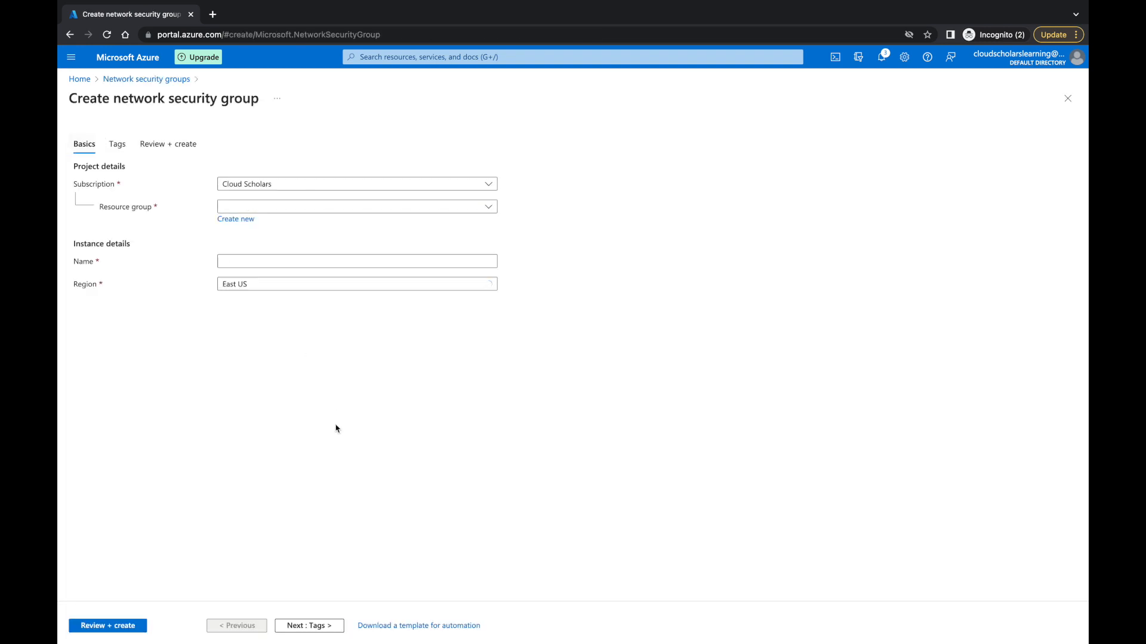
left_click(355, 206)
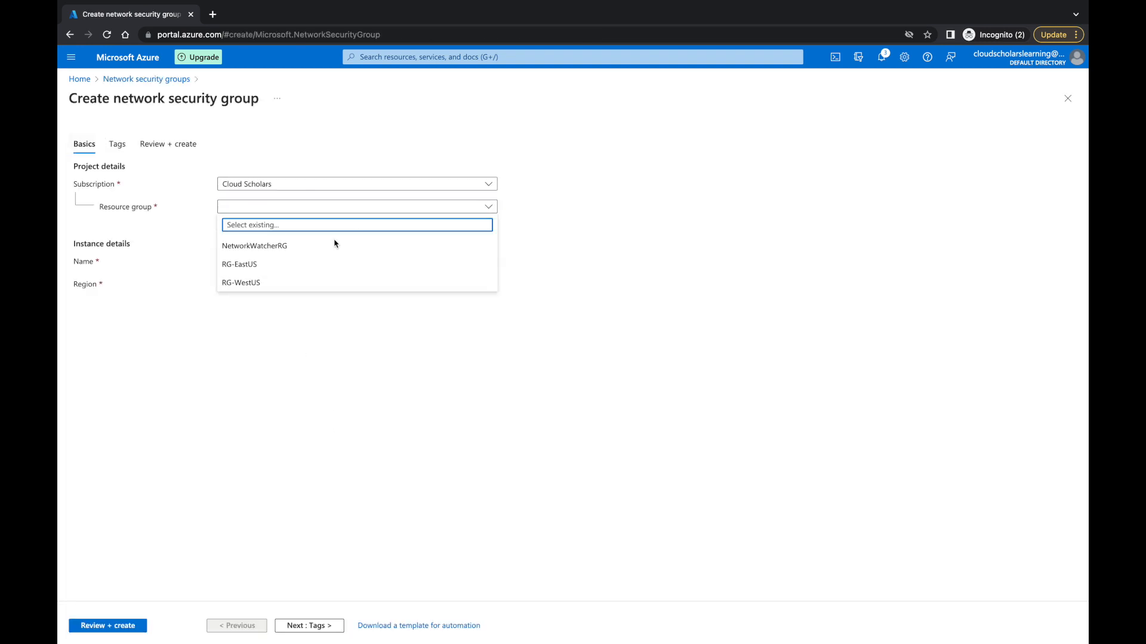
left_click(241, 283)
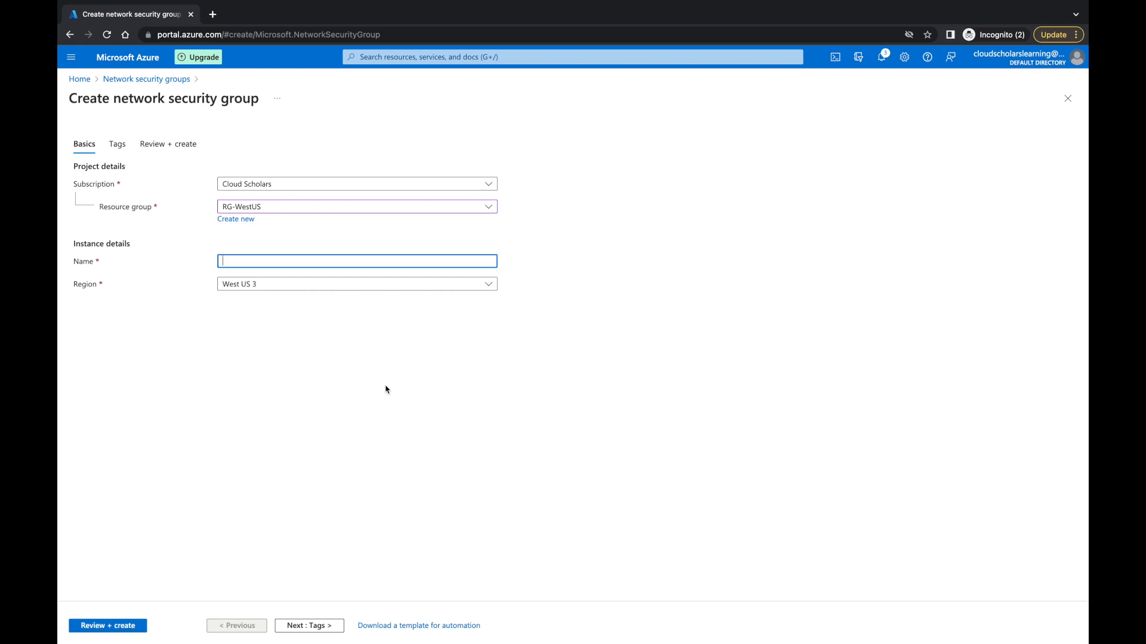
type("NSG-")
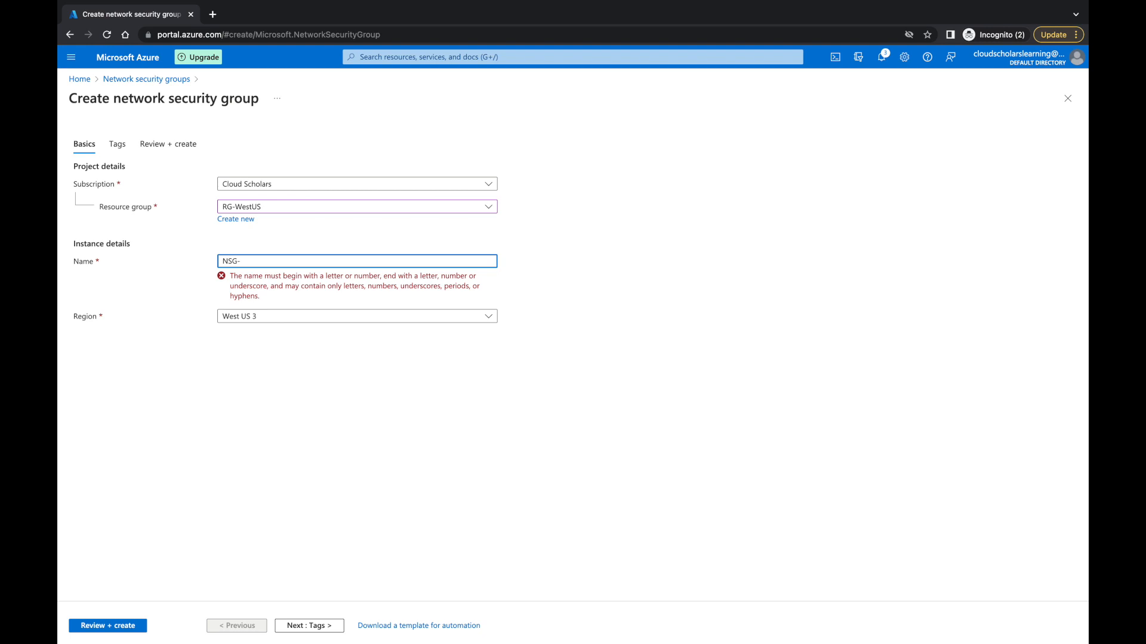
type("Dcom")
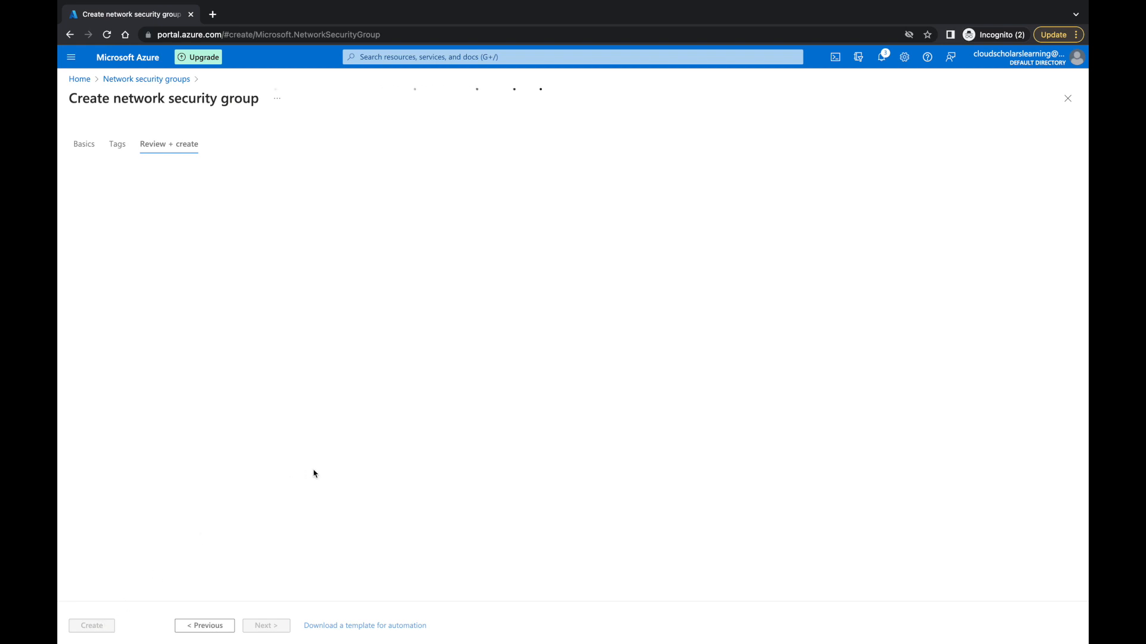
Step: Create NSG-DomainControllers after validation passes and let the deployment complete
left_click(168, 144)
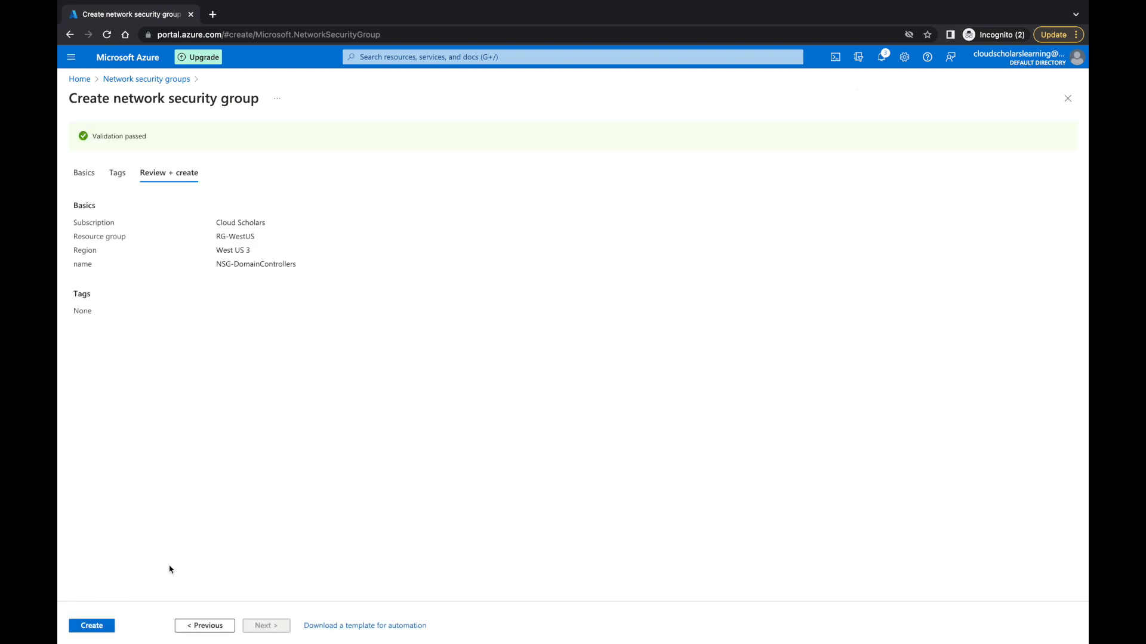
left_click(92, 625)
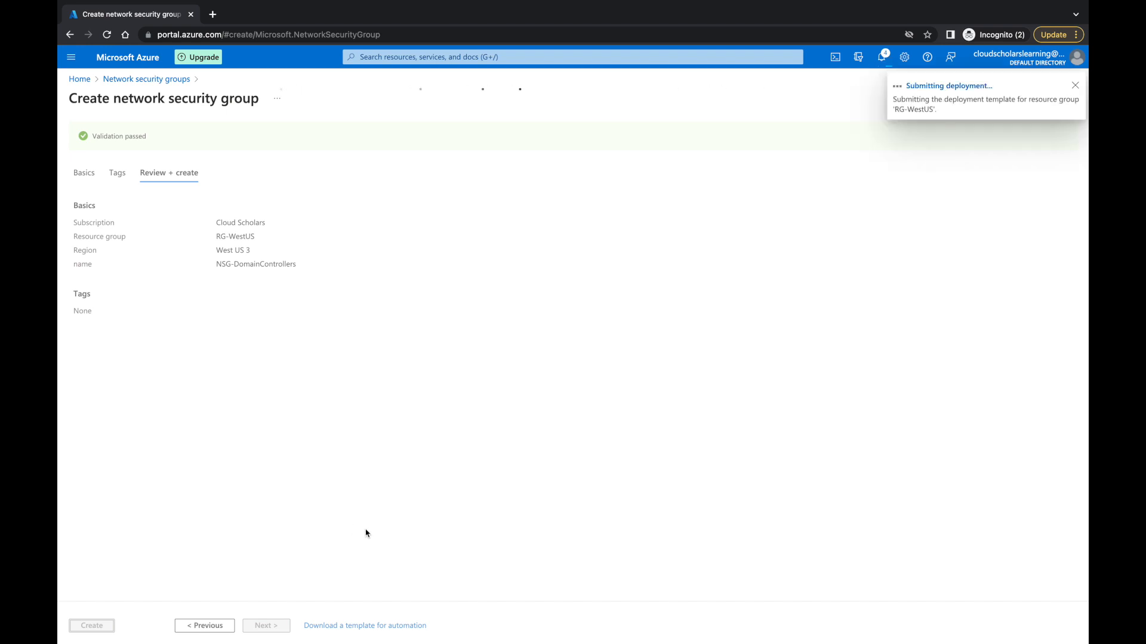
left_click(92, 626)
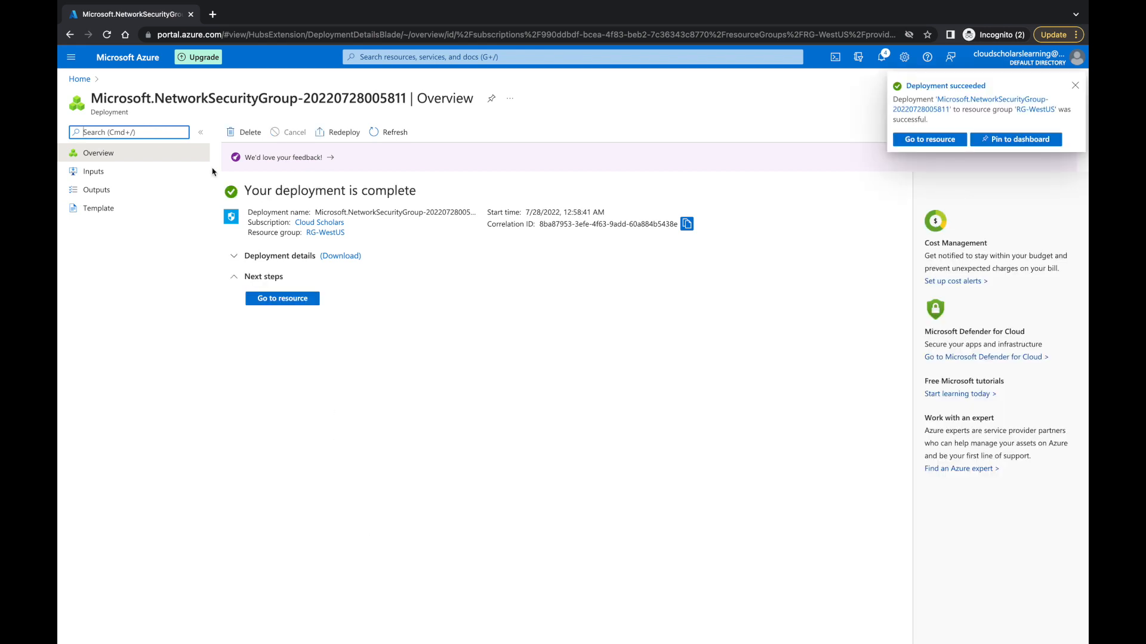
Step: View the new NSG-DomainControllers resource, then go to the Virtual networks list
left_click(282, 299)
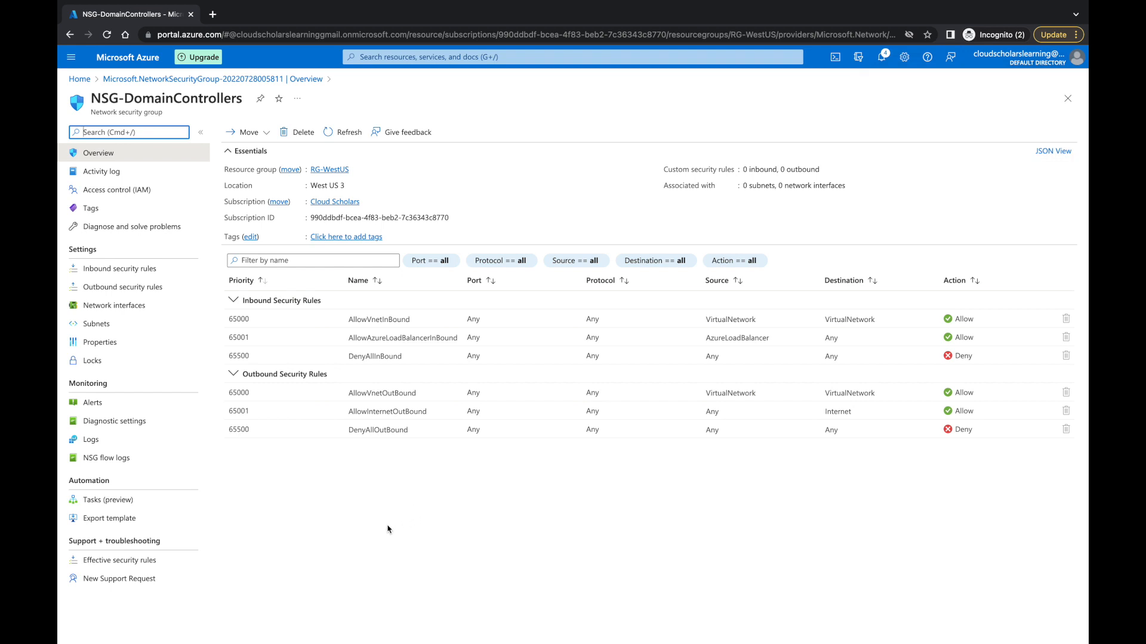
mouse_move(96, 324)
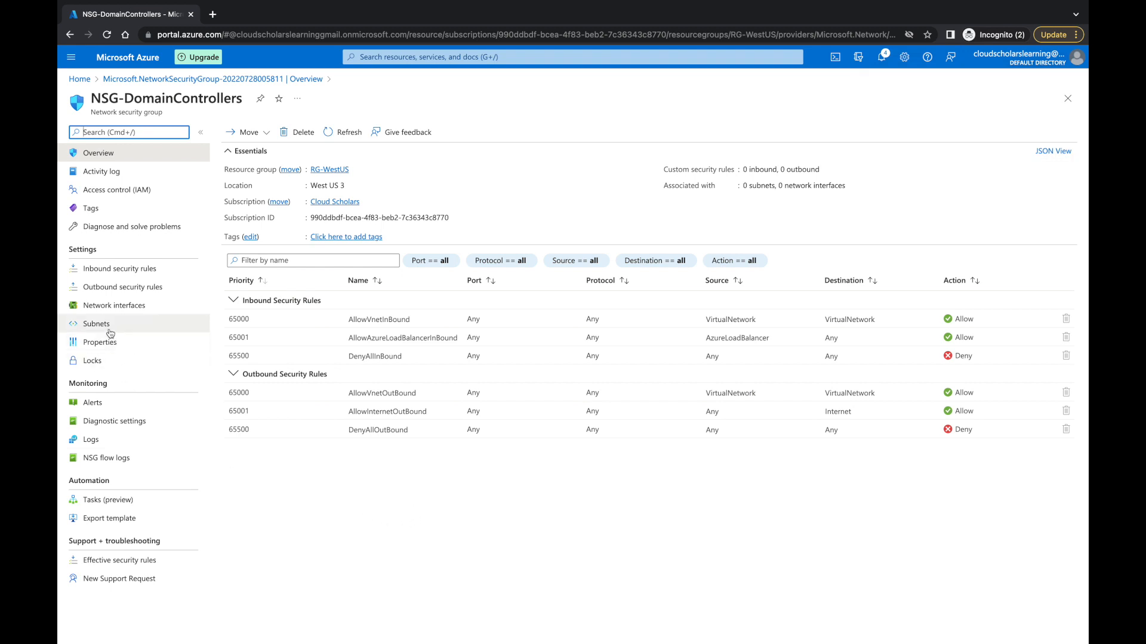
left_click(95, 324)
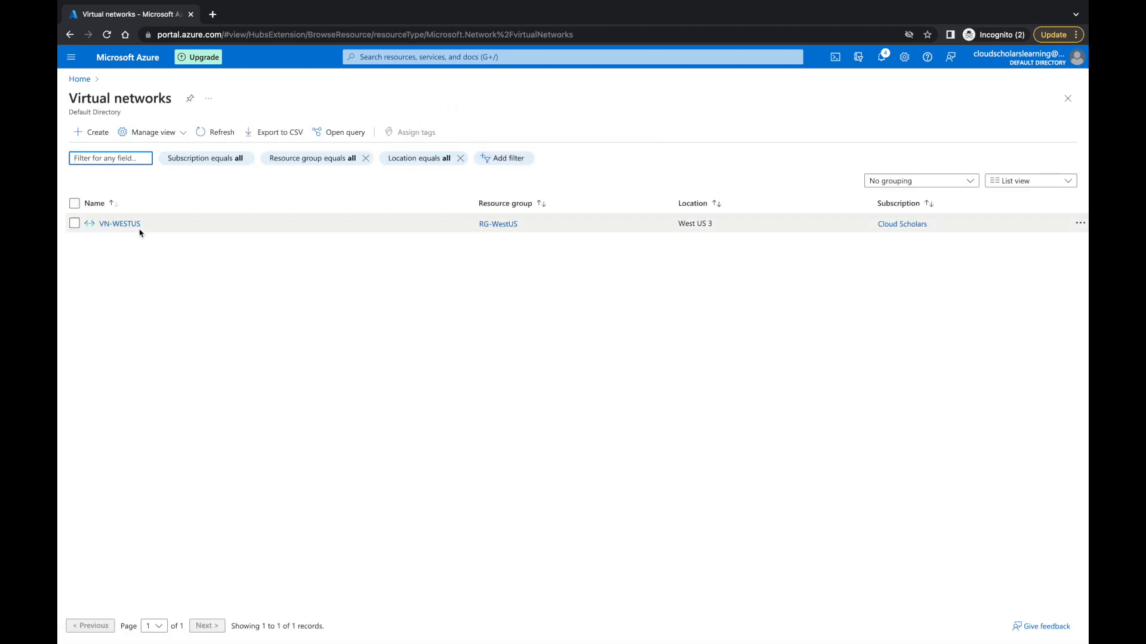
Step: Open VN-WESTUS, list its subnets and open subnet SB-WESTUS-DC's settings
left_click(120, 223)
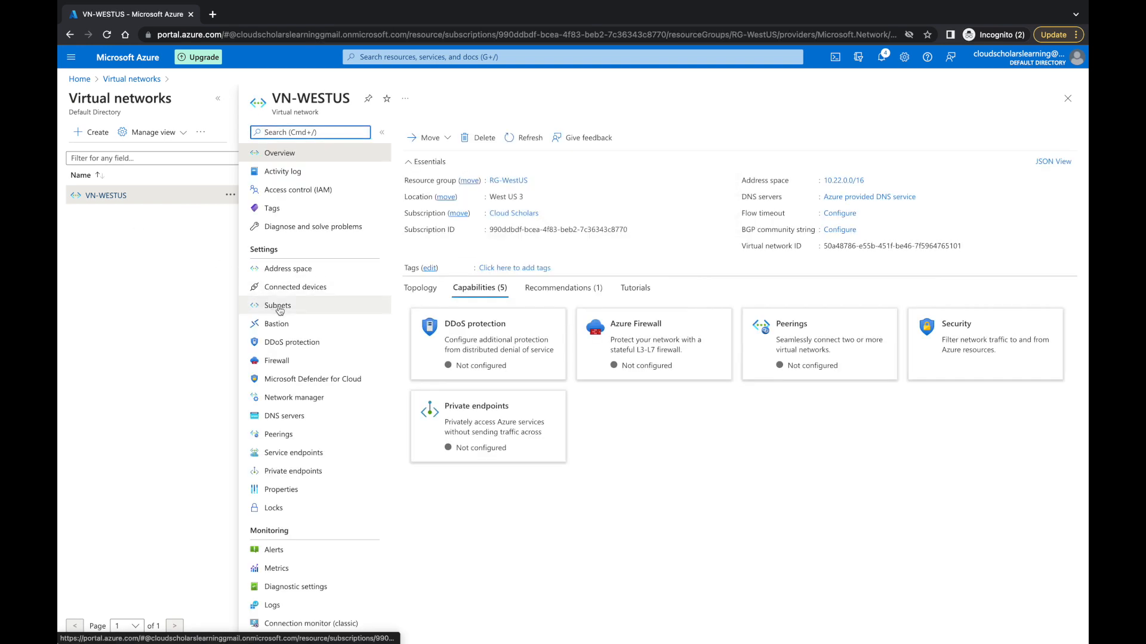
left_click(276, 304)
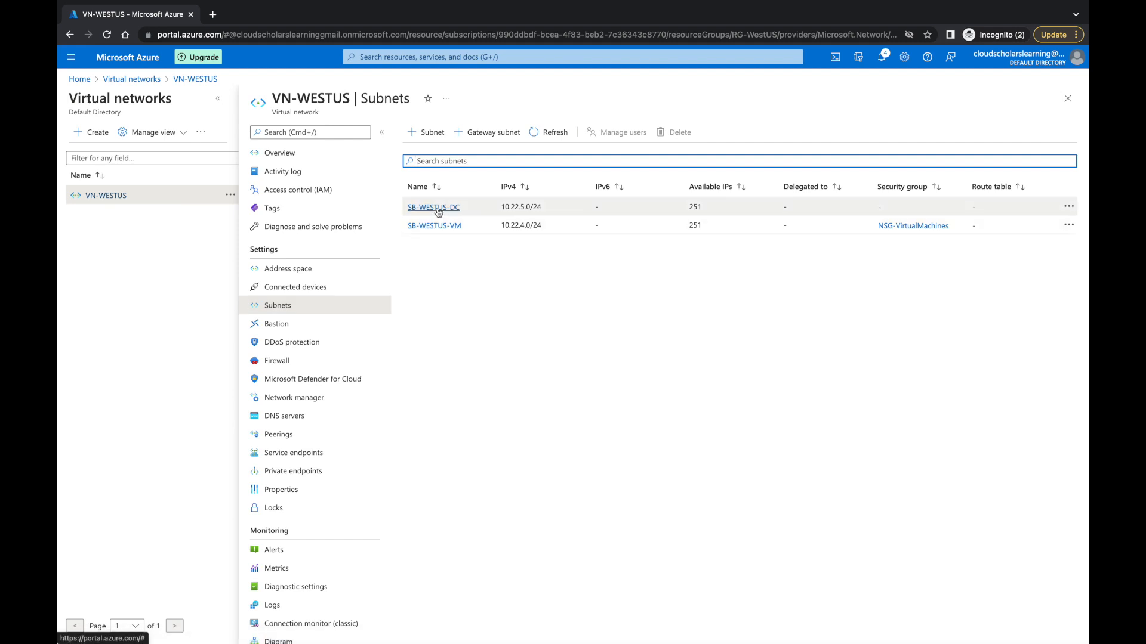
mouse_move(907, 213)
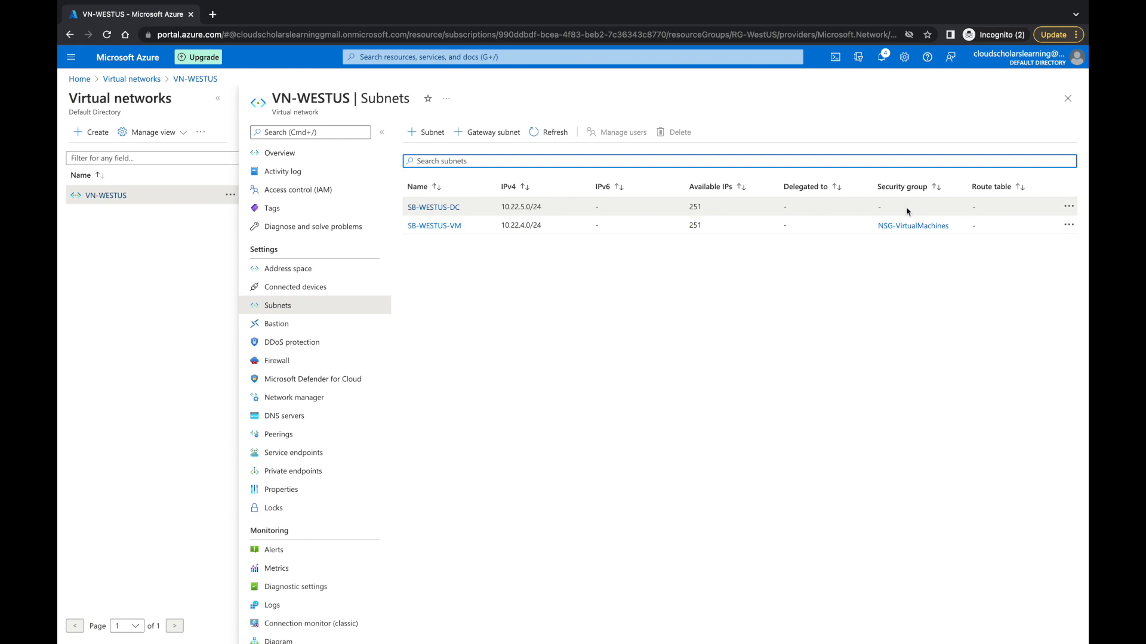
mouse_move(890, 212)
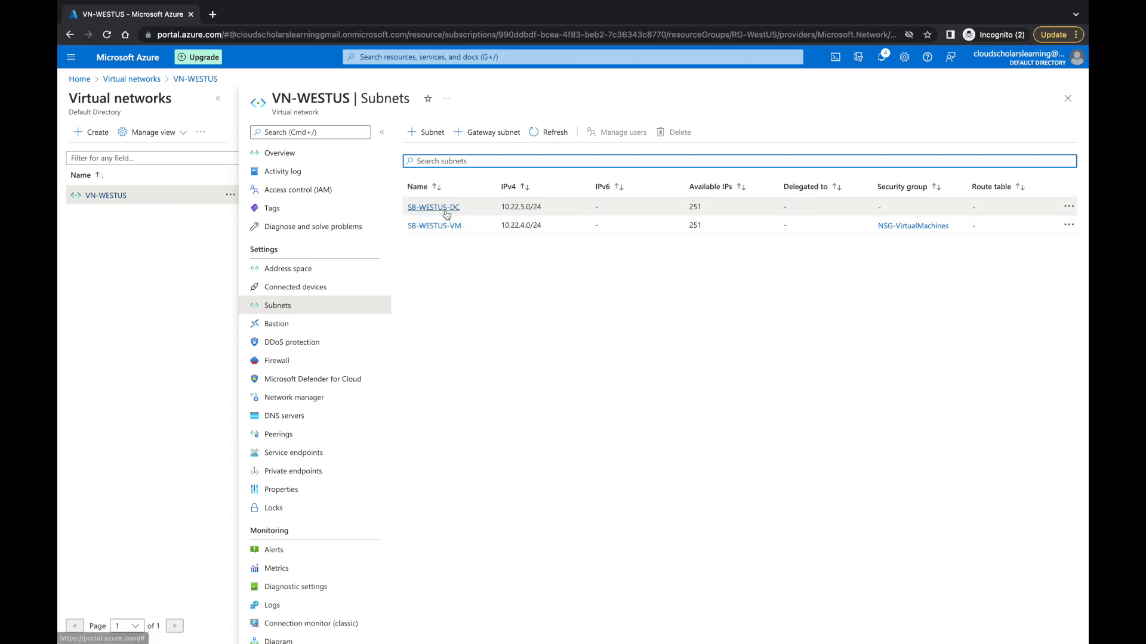
left_click(432, 207)
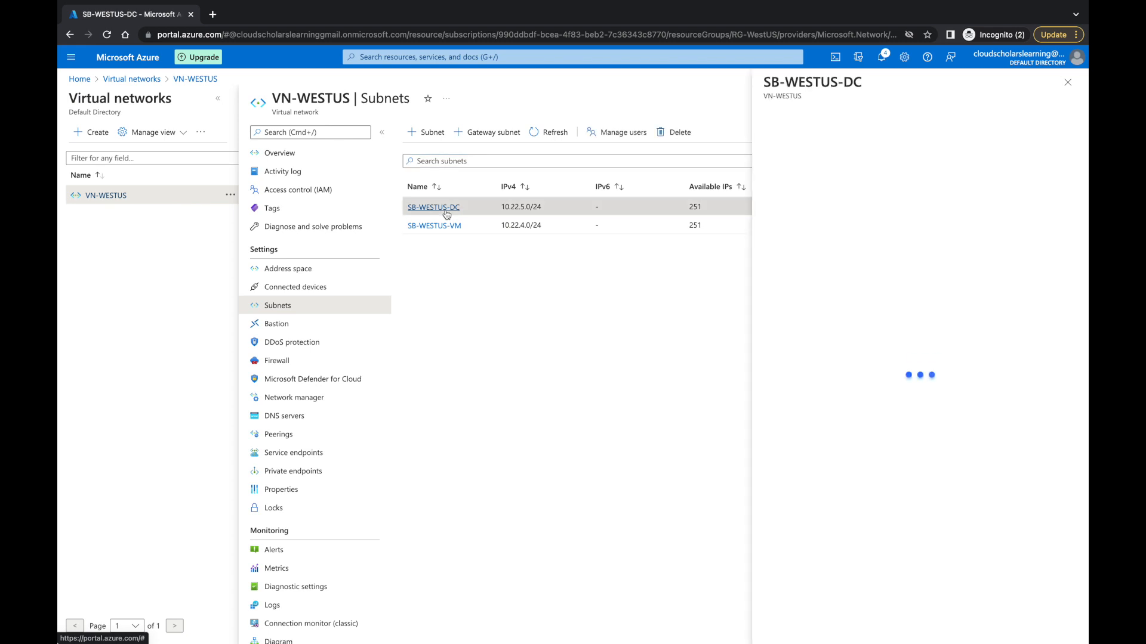
Step: Set SB-WESTUS-DC's network security group to NSG-DomainControllers, route table None, and save
left_click(433, 207)
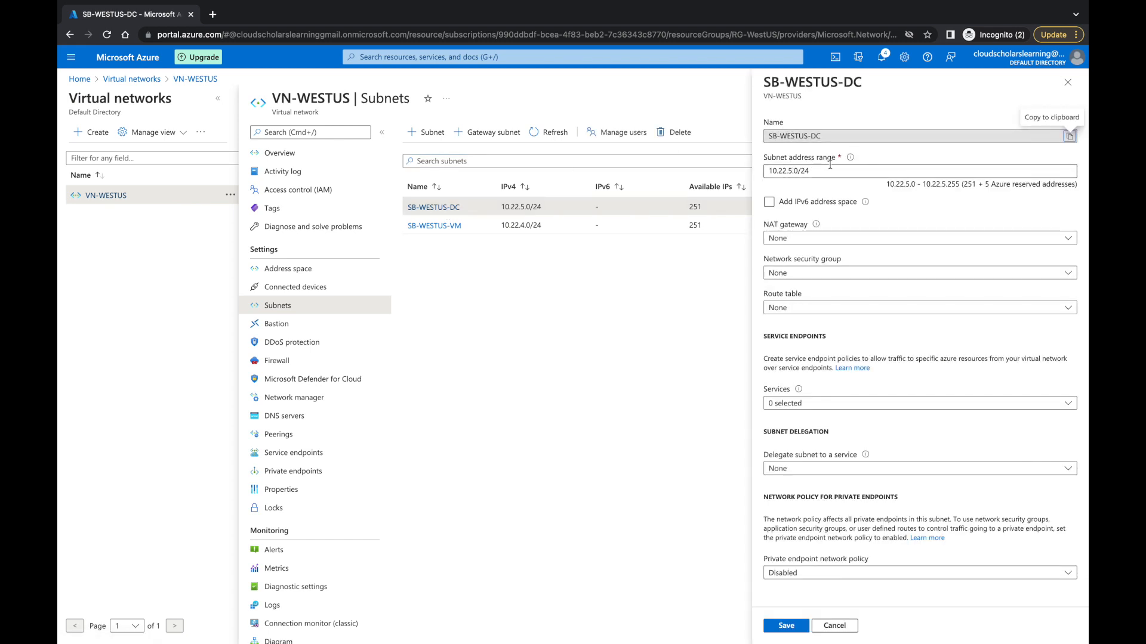
left_click(769, 202)
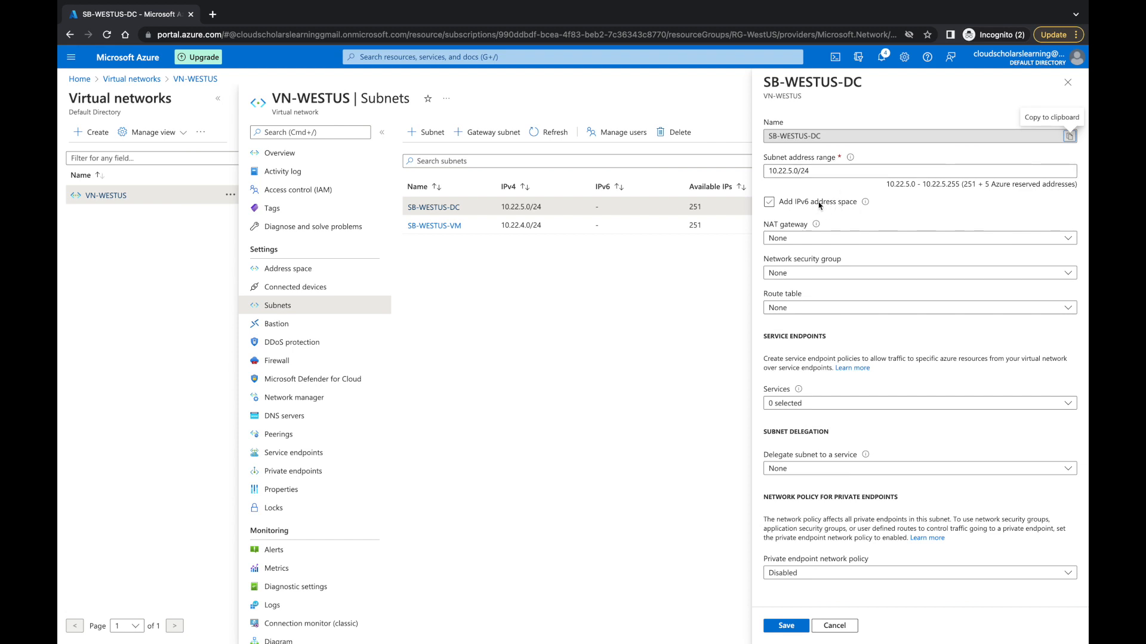
left_click(919, 273)
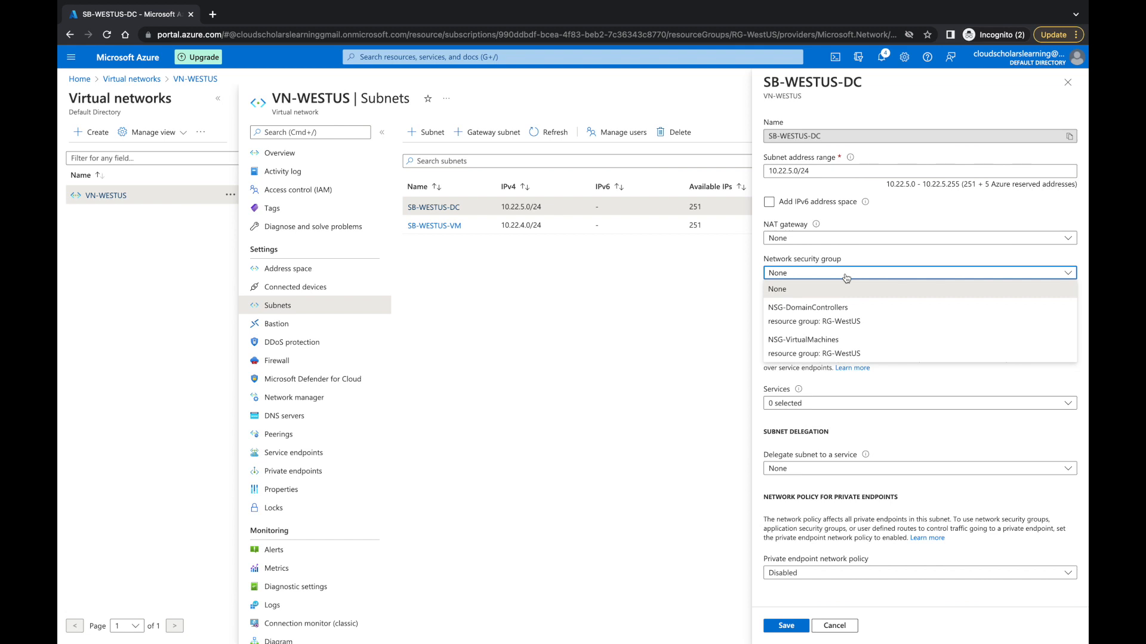
left_click(808, 307)
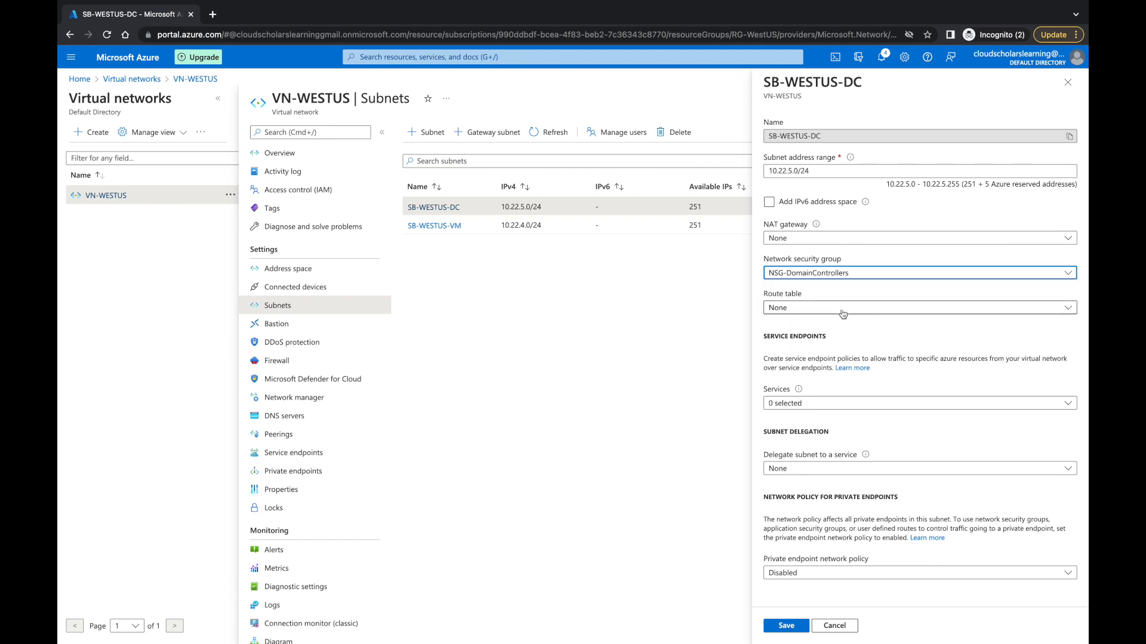
left_click(916, 307)
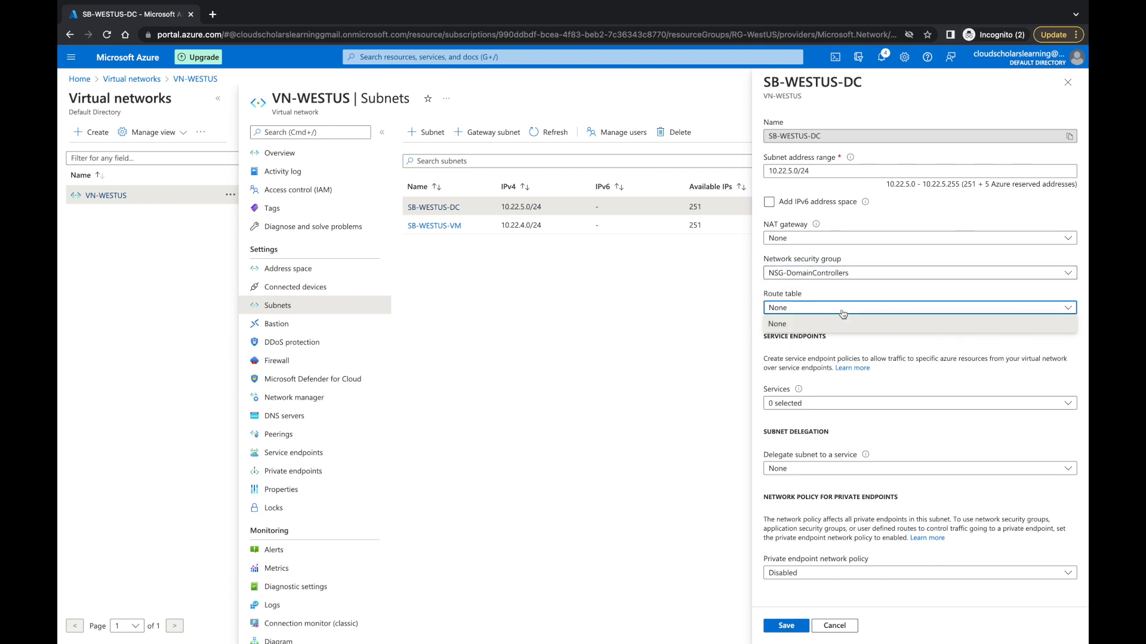
left_click(776, 324)
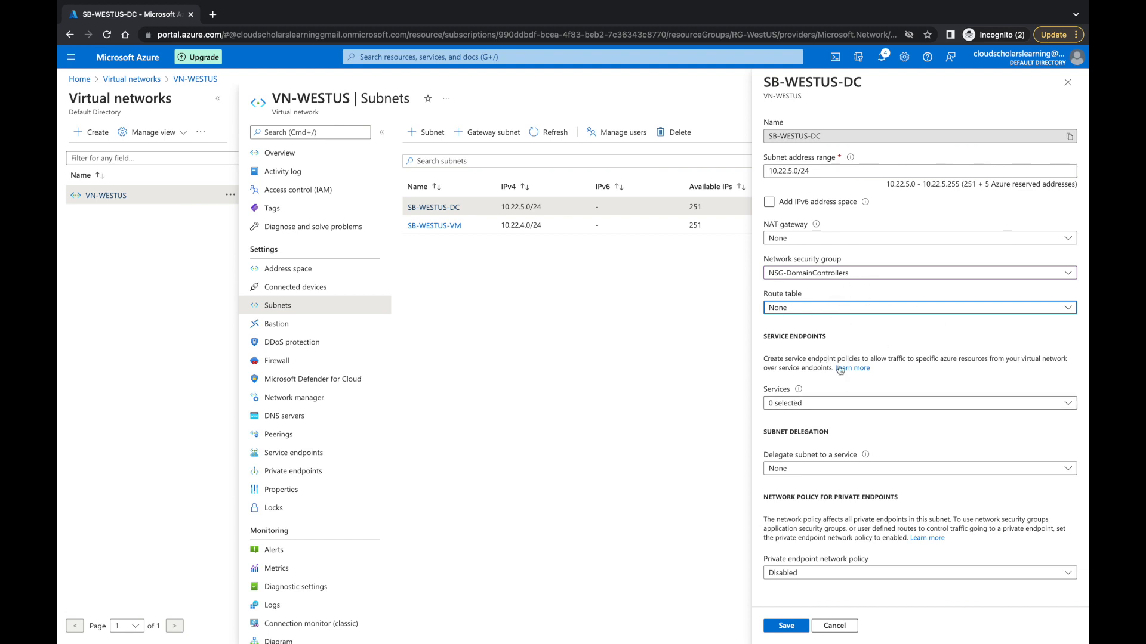
left_click(786, 625)
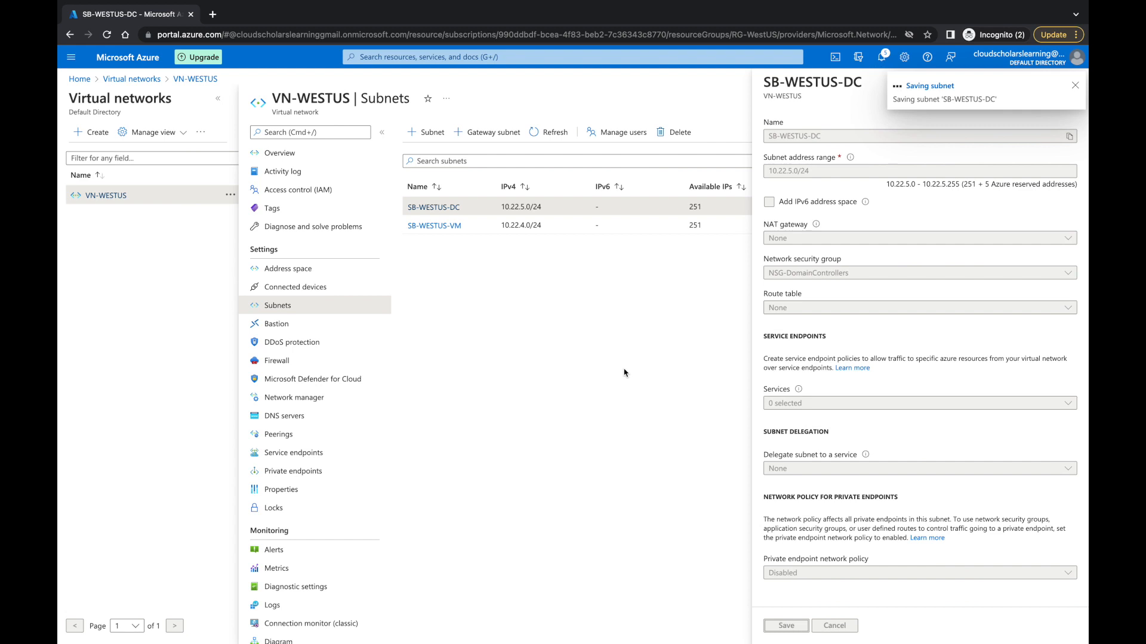
left_click(785, 625)
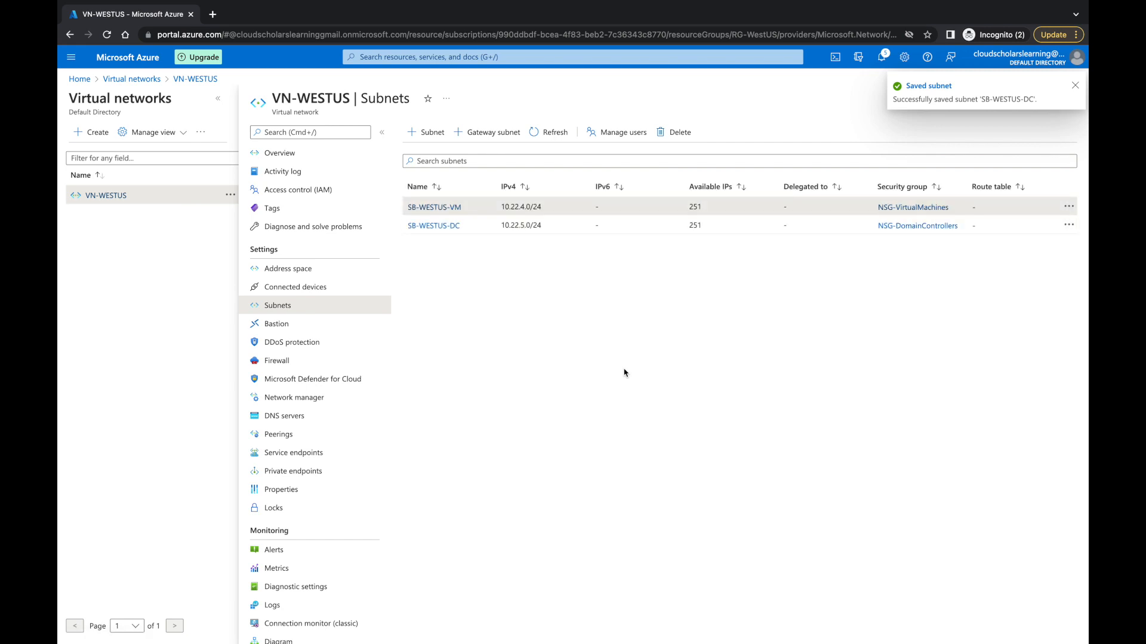
Step: Dismiss the Saved subnet notification, confirming SB-WESTUS-VM and SB-WESTUS-DC show NSG-VirtualMachines and NSG-DomainControllers
left_click(1074, 85)
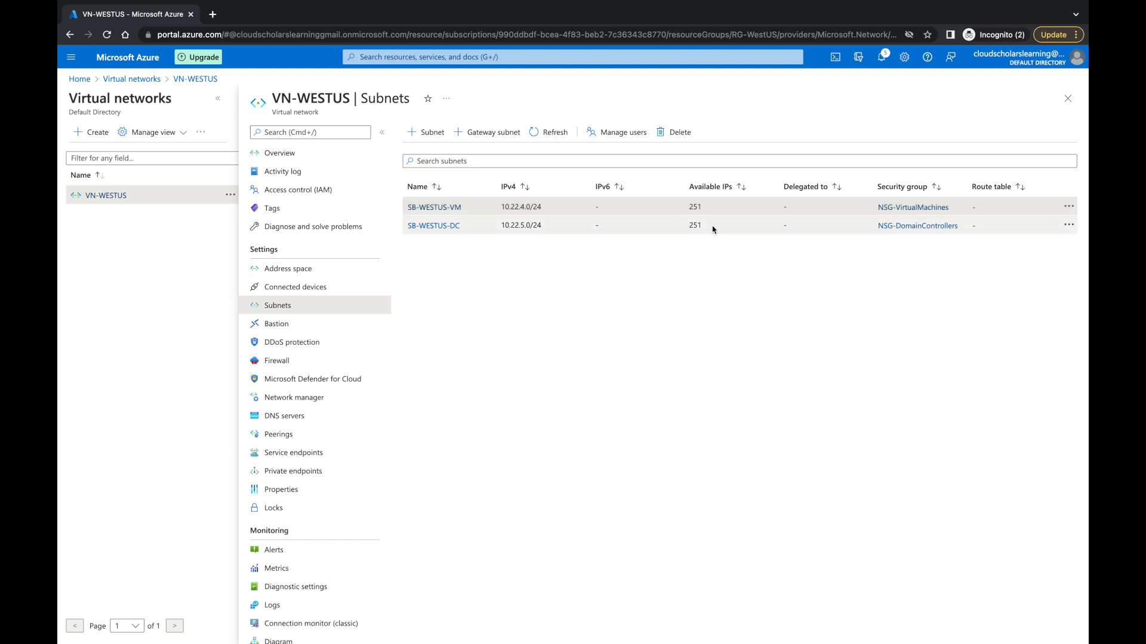
mouse_move(750, 211)
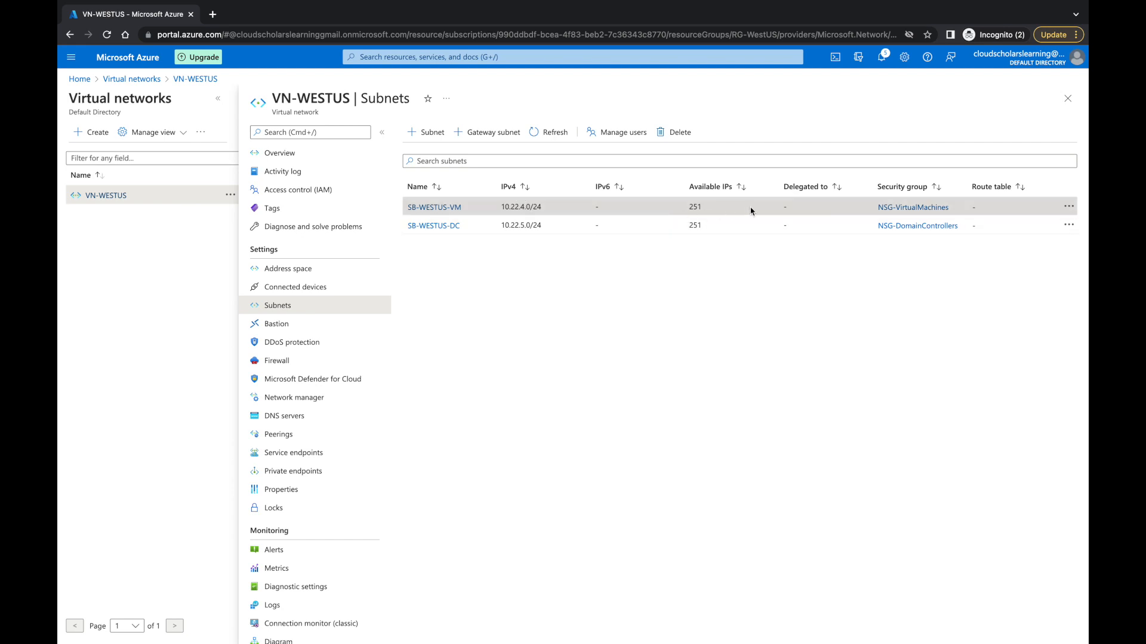